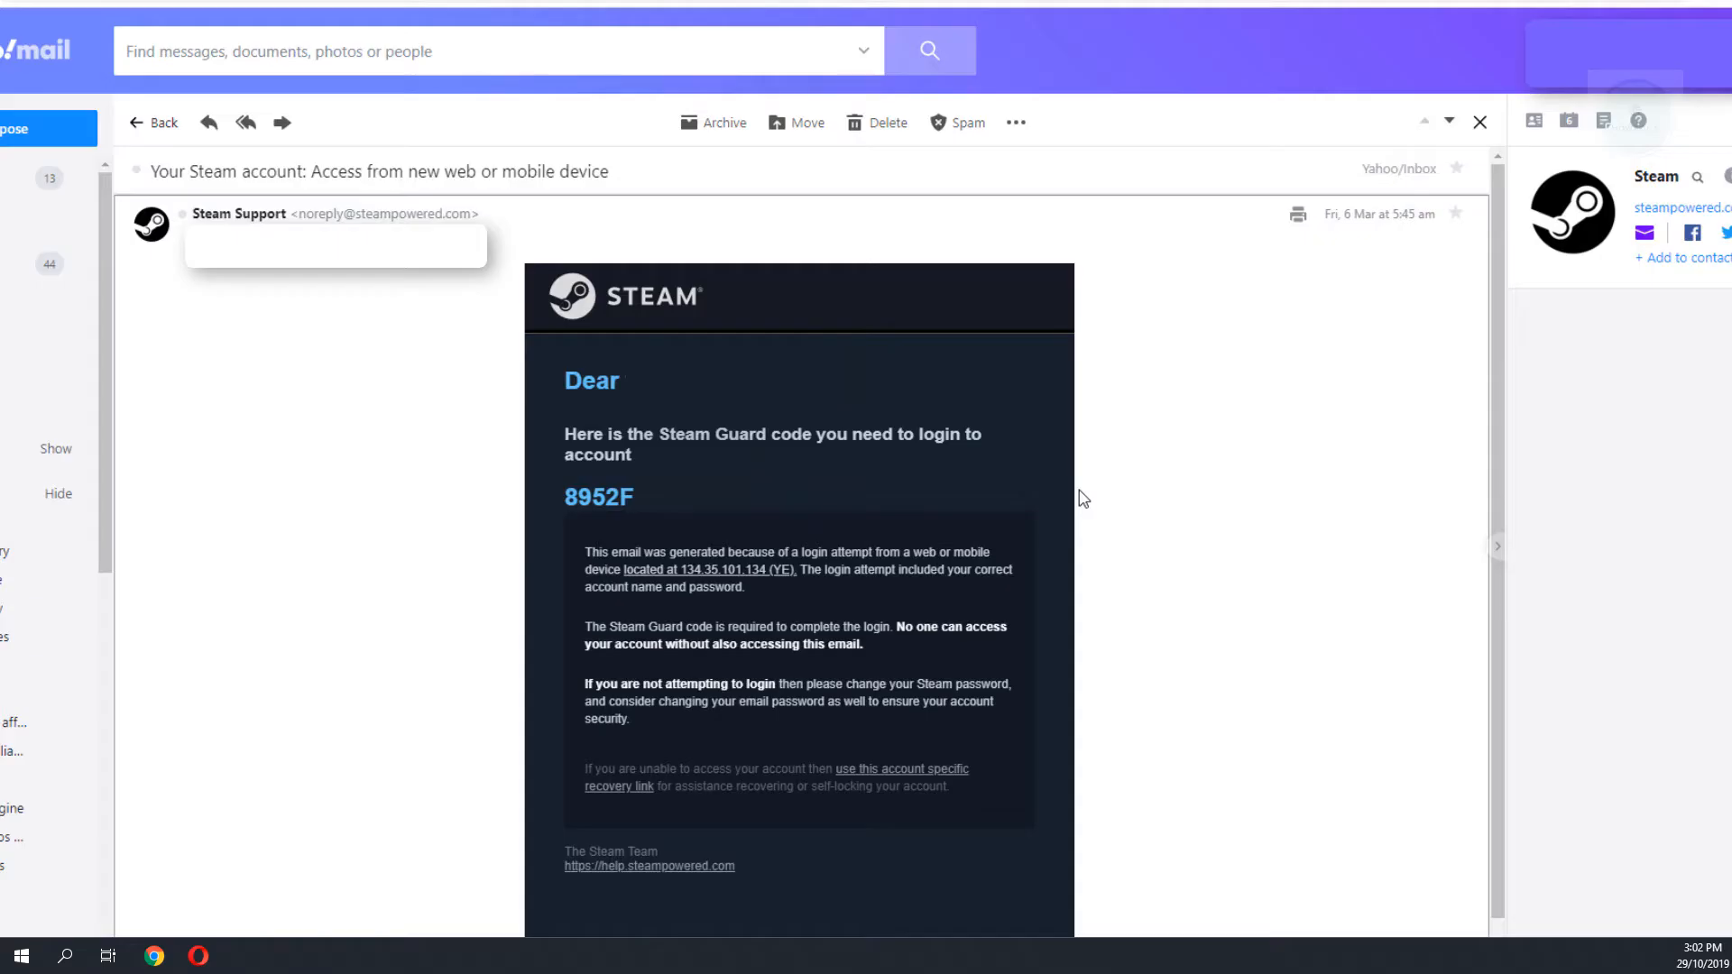
{"action": "mouse_move", "coordinate": [1101, 509]}
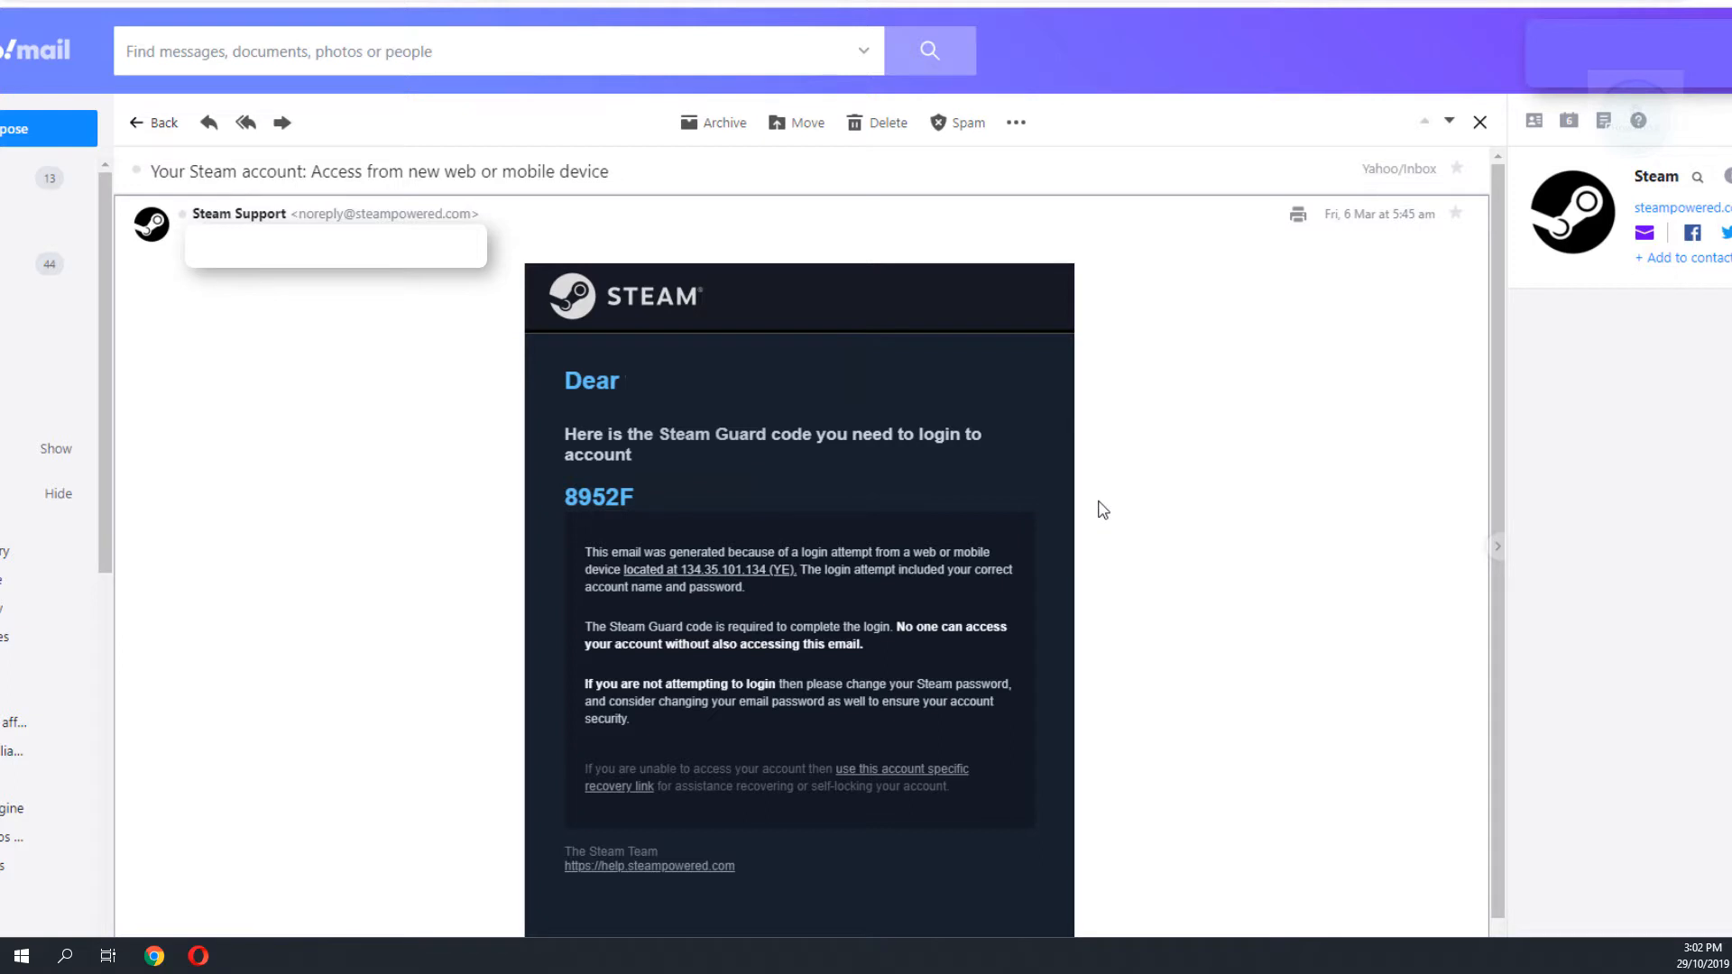
{"action": "mouse_move", "coordinate": [693, 324]}
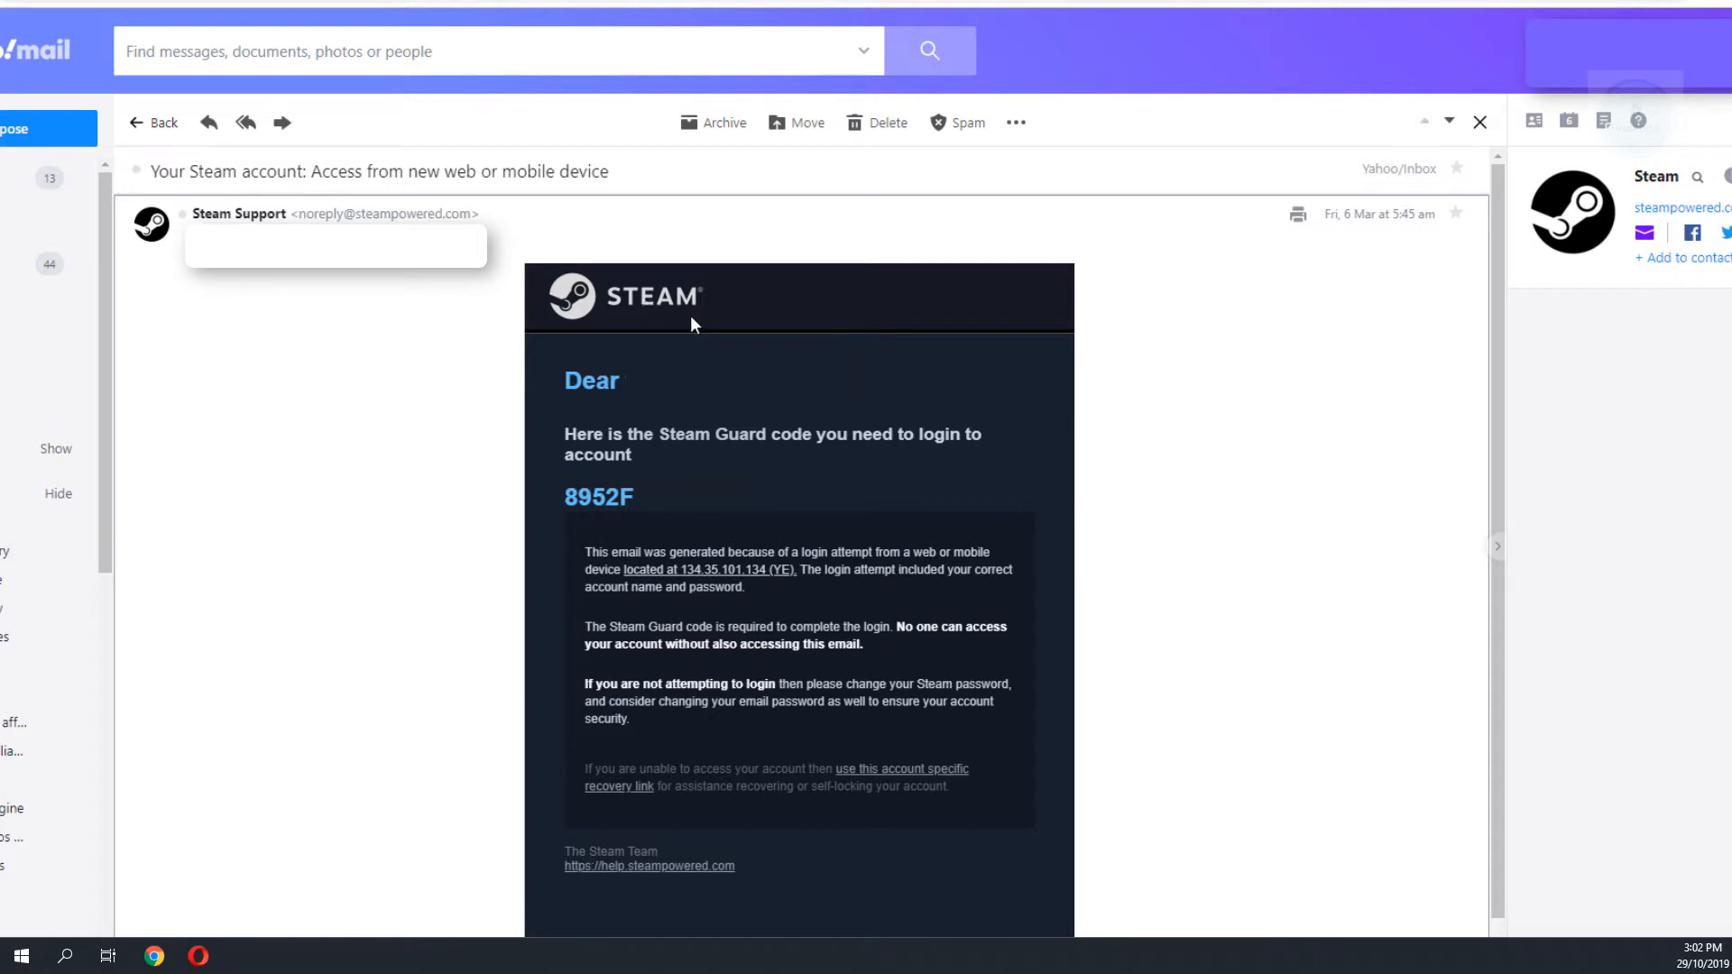
{"action": "mouse_move", "coordinate": [490, 285]}
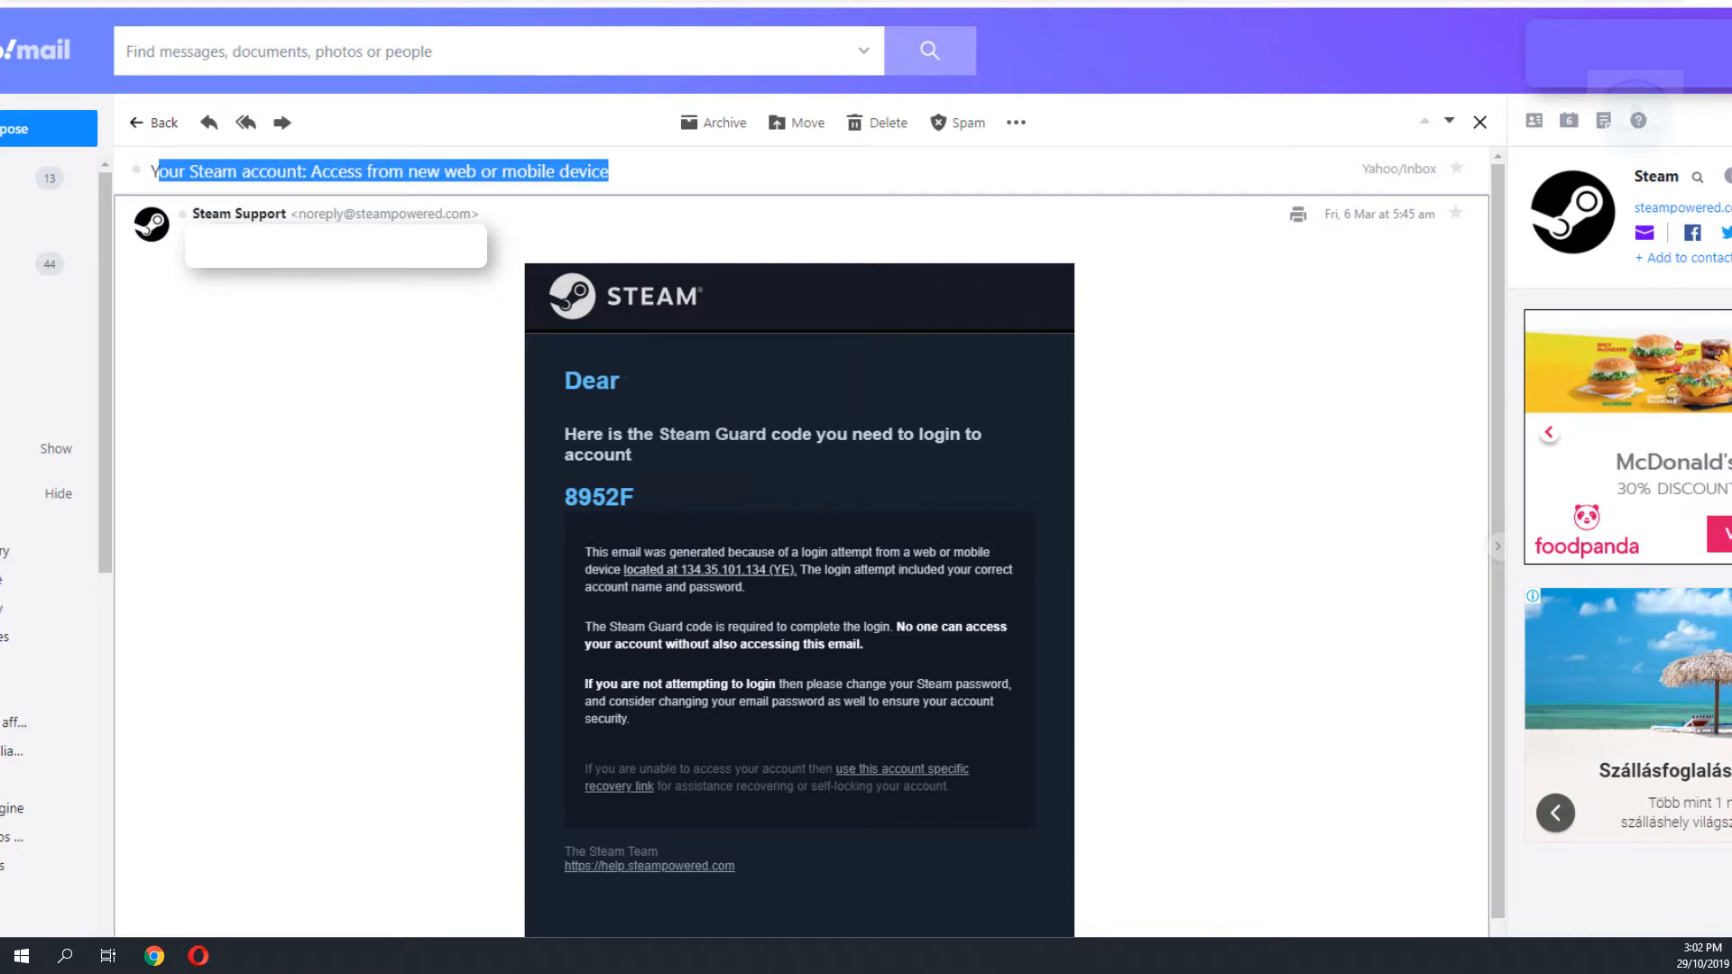
{"action": "mouse_move", "coordinate": [848, 356]}
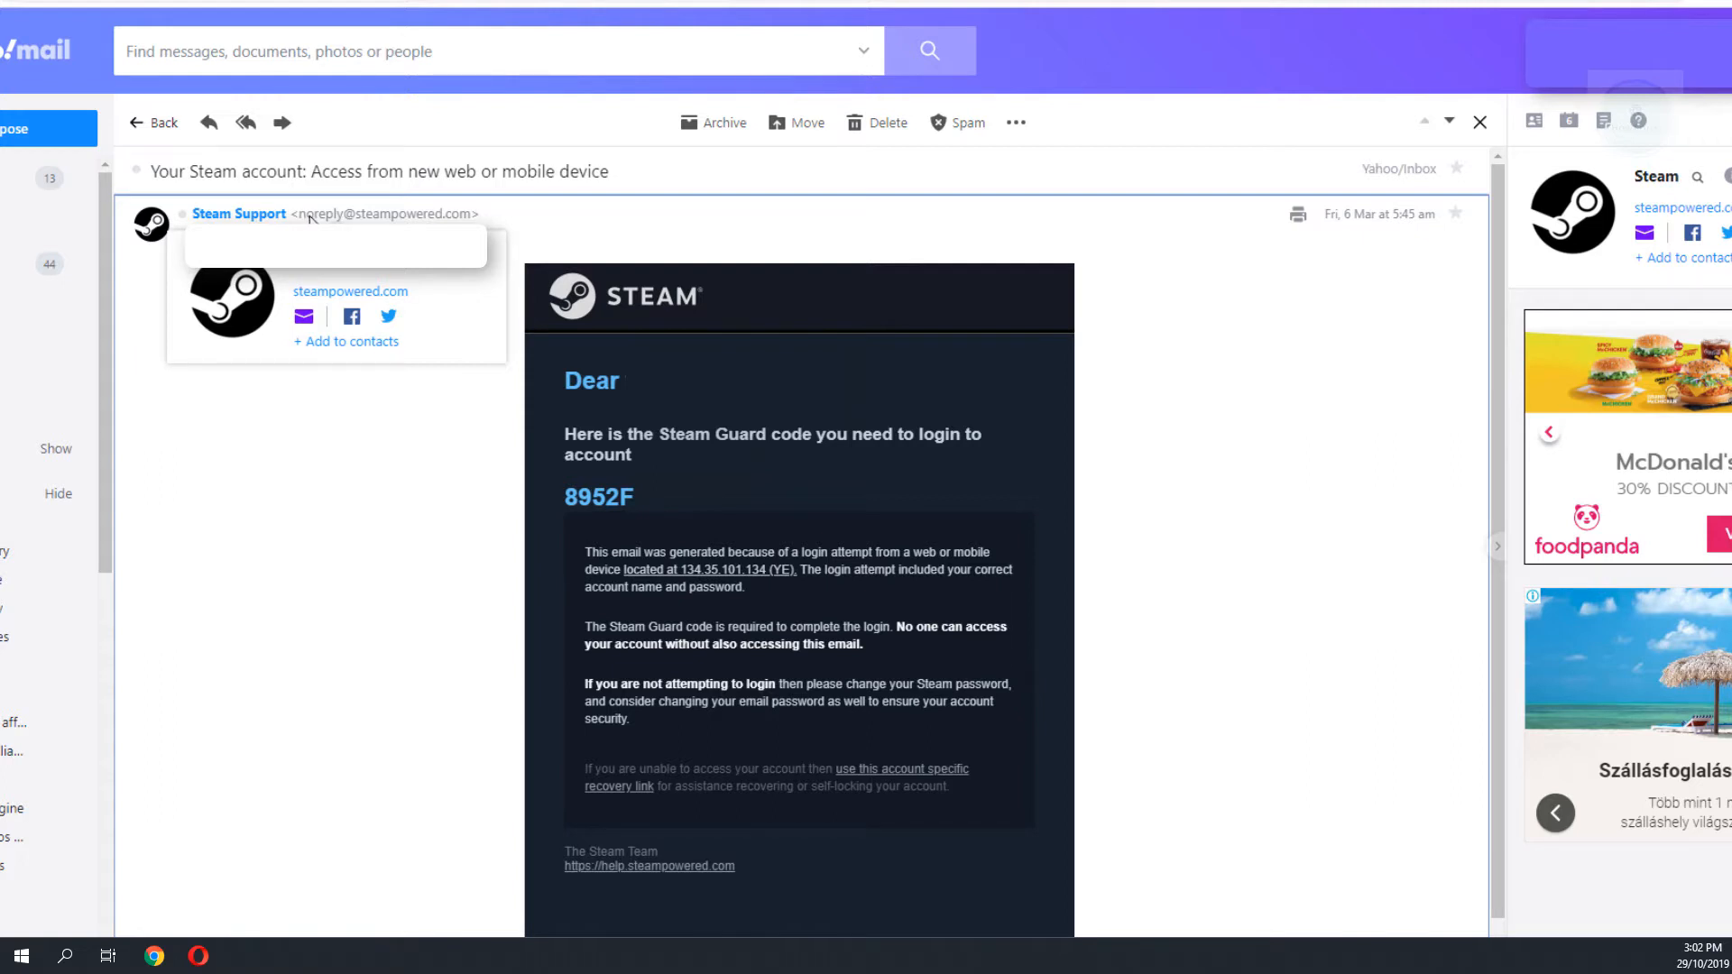
Step: Check the sender is steampowered.com and follow the email's login location link
{"action": "double_click", "coordinate": [716, 587]}
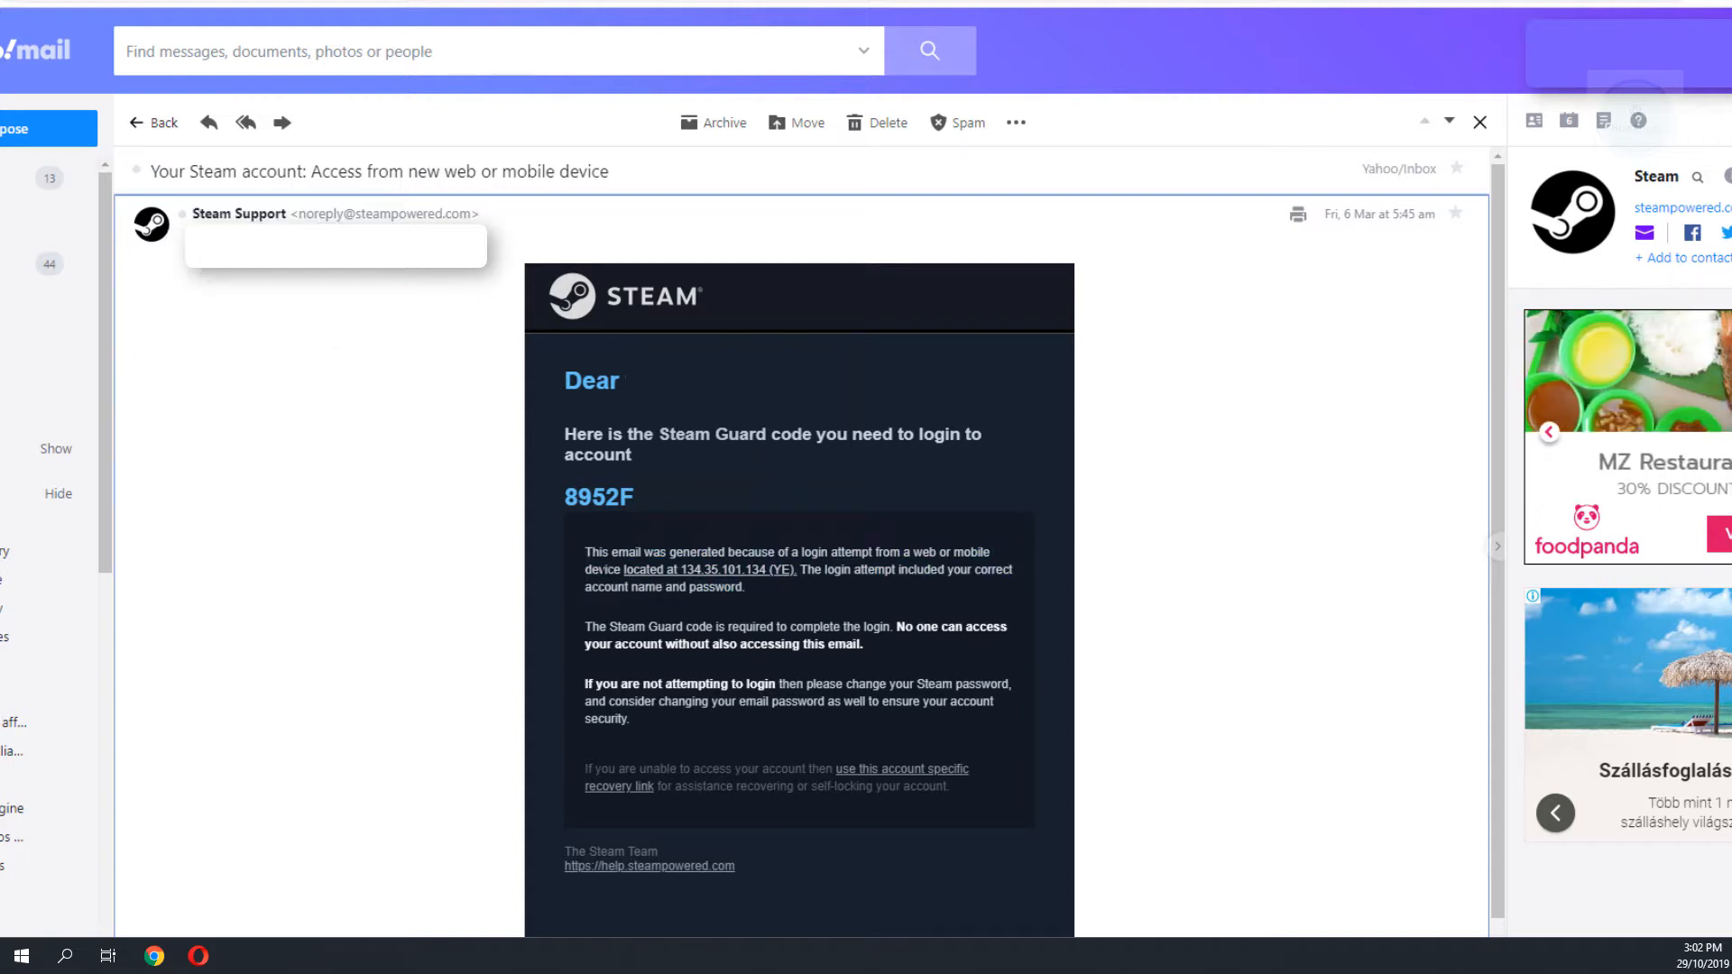
{"action": "mouse_move", "coordinate": [796, 299]}
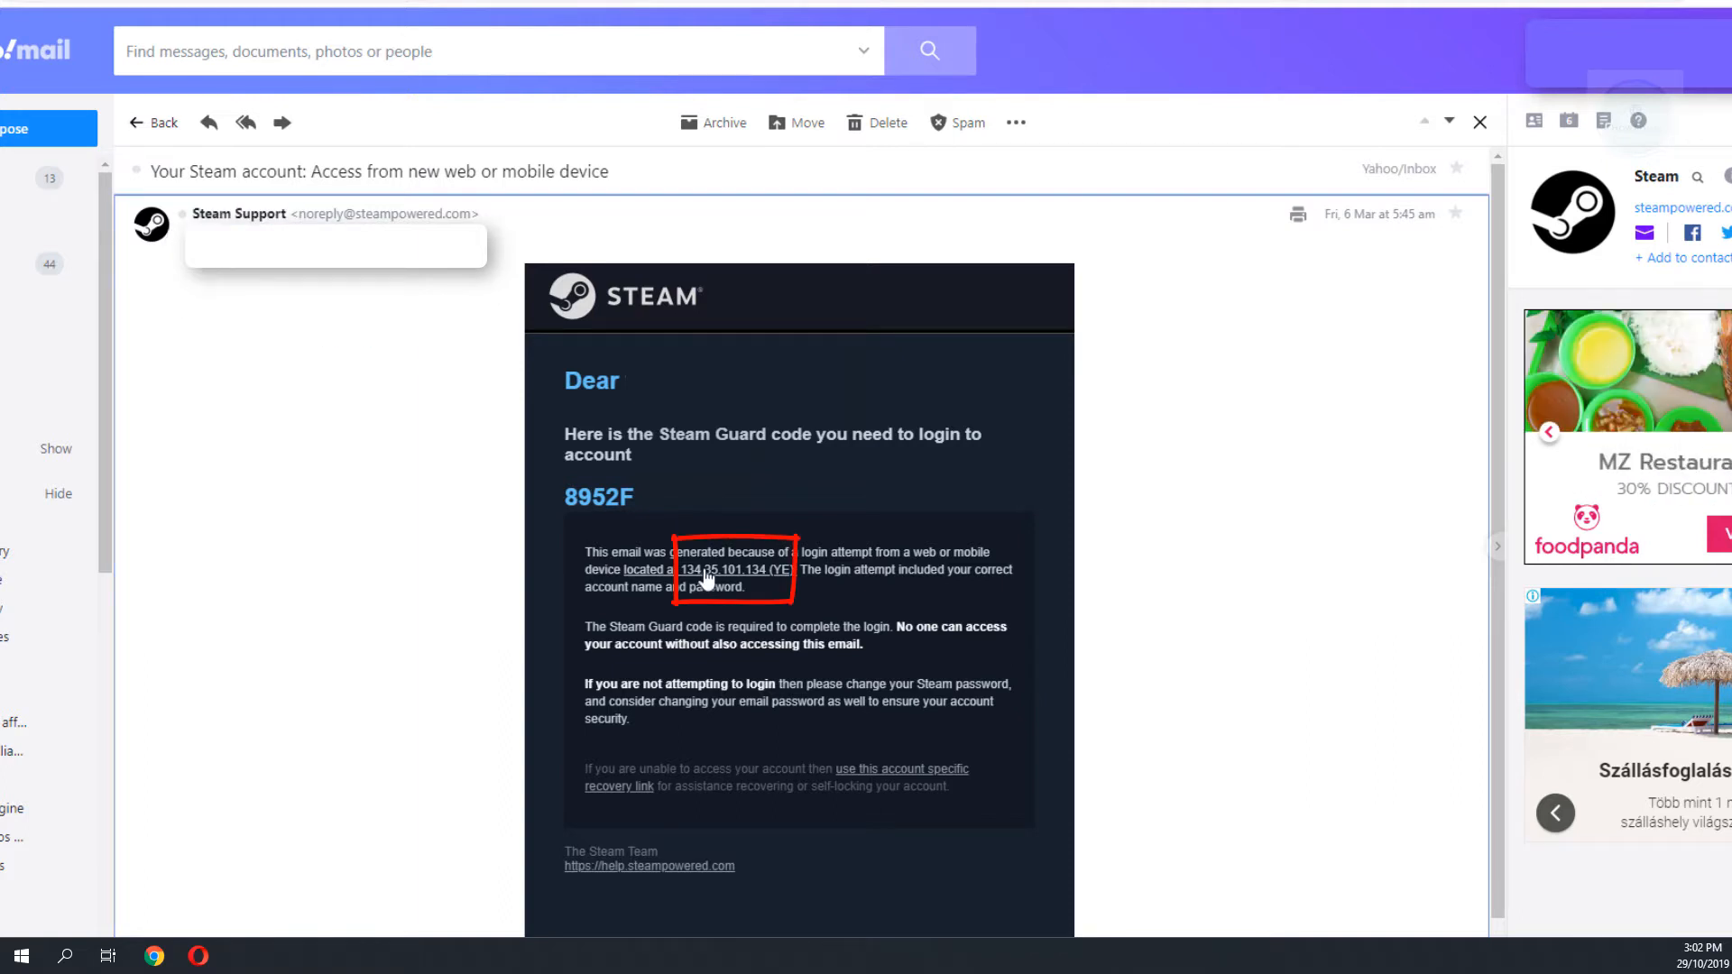
{"action": "left_click", "coordinate": [721, 571]}
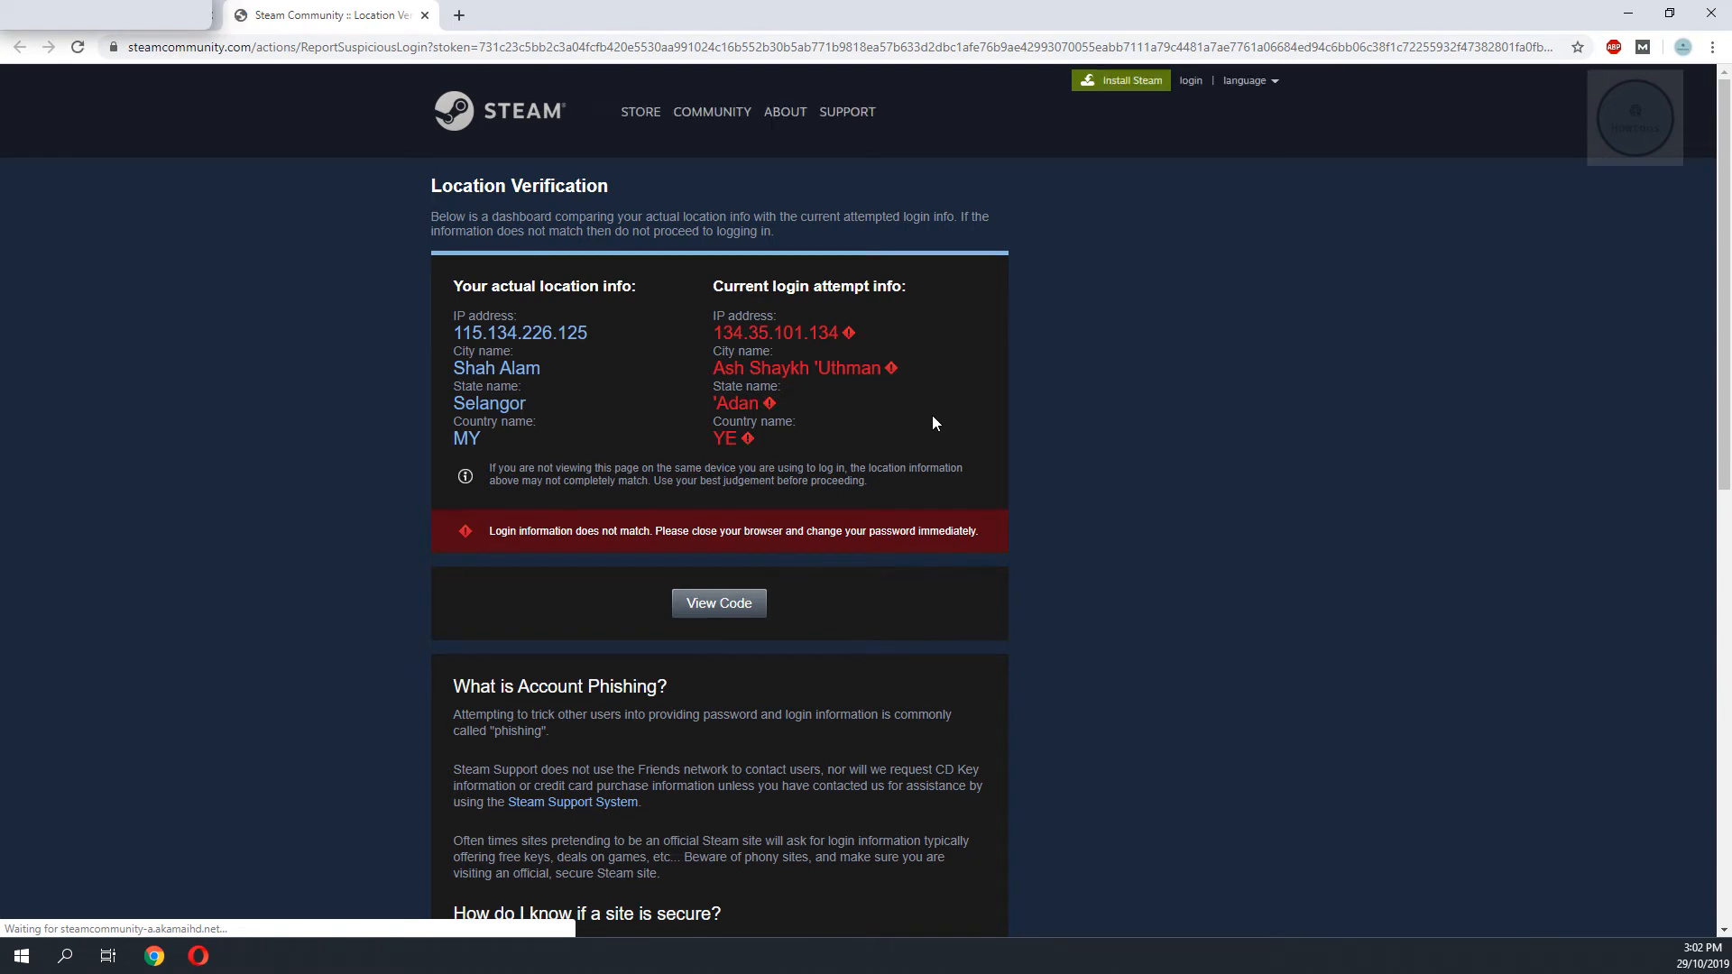
{"action": "mouse_move", "coordinate": [817, 318]}
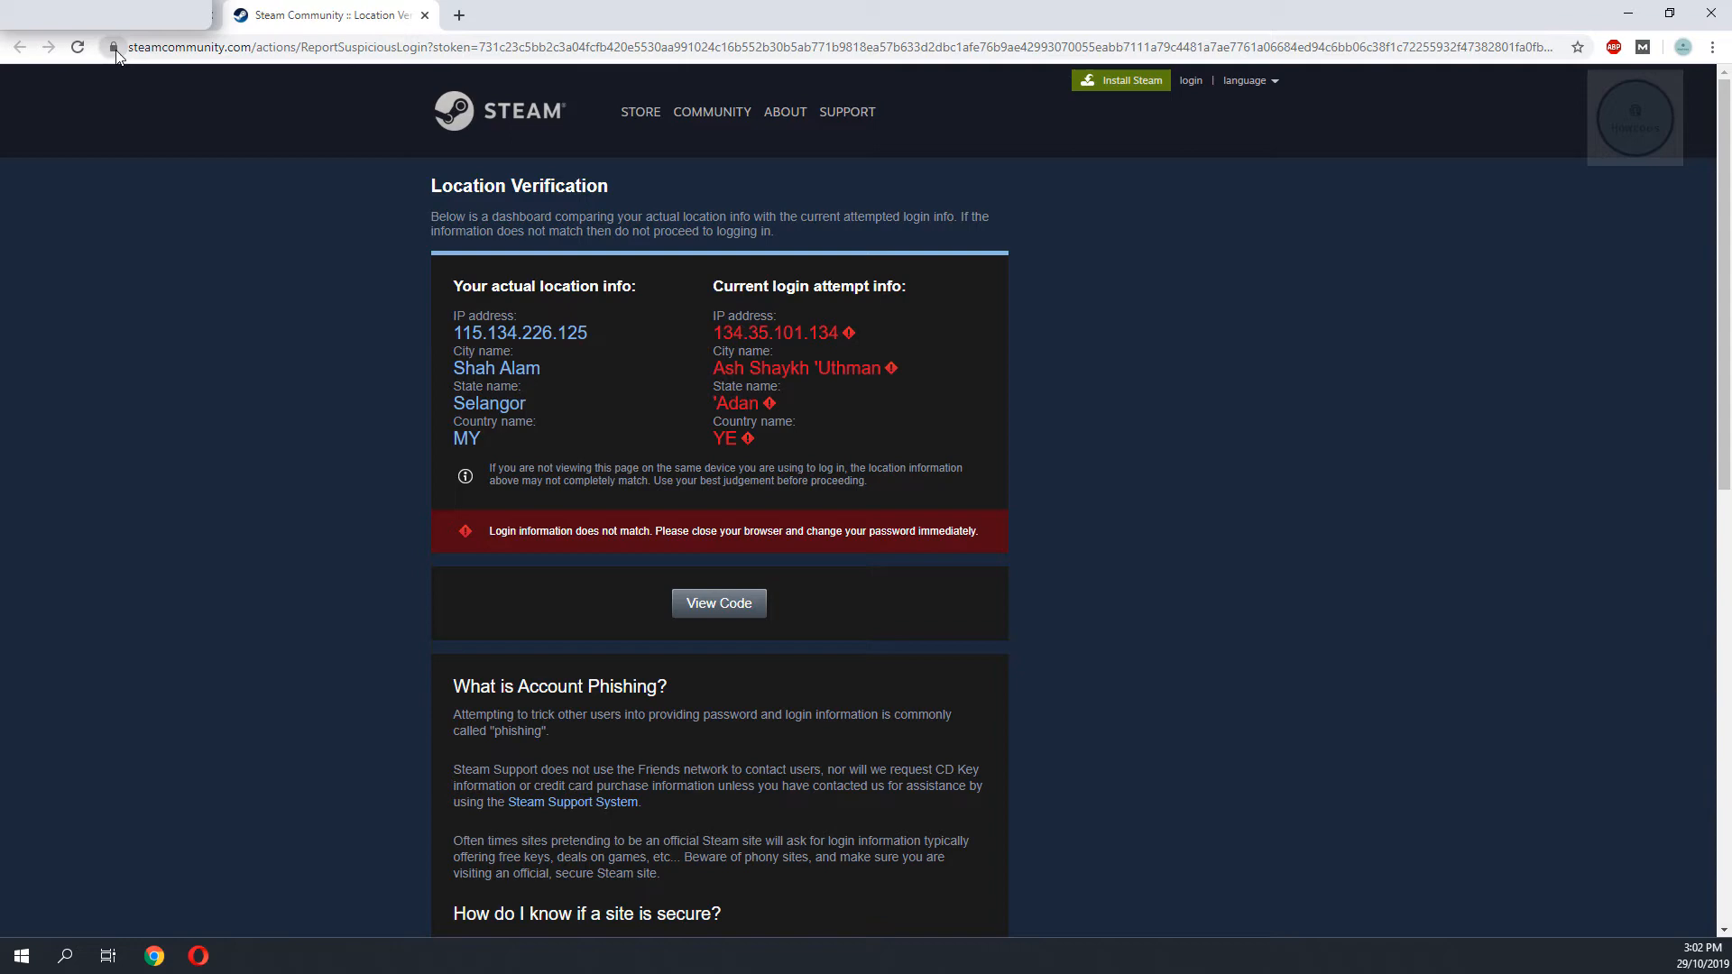
{"action": "mouse_move", "coordinate": [114, 47]}
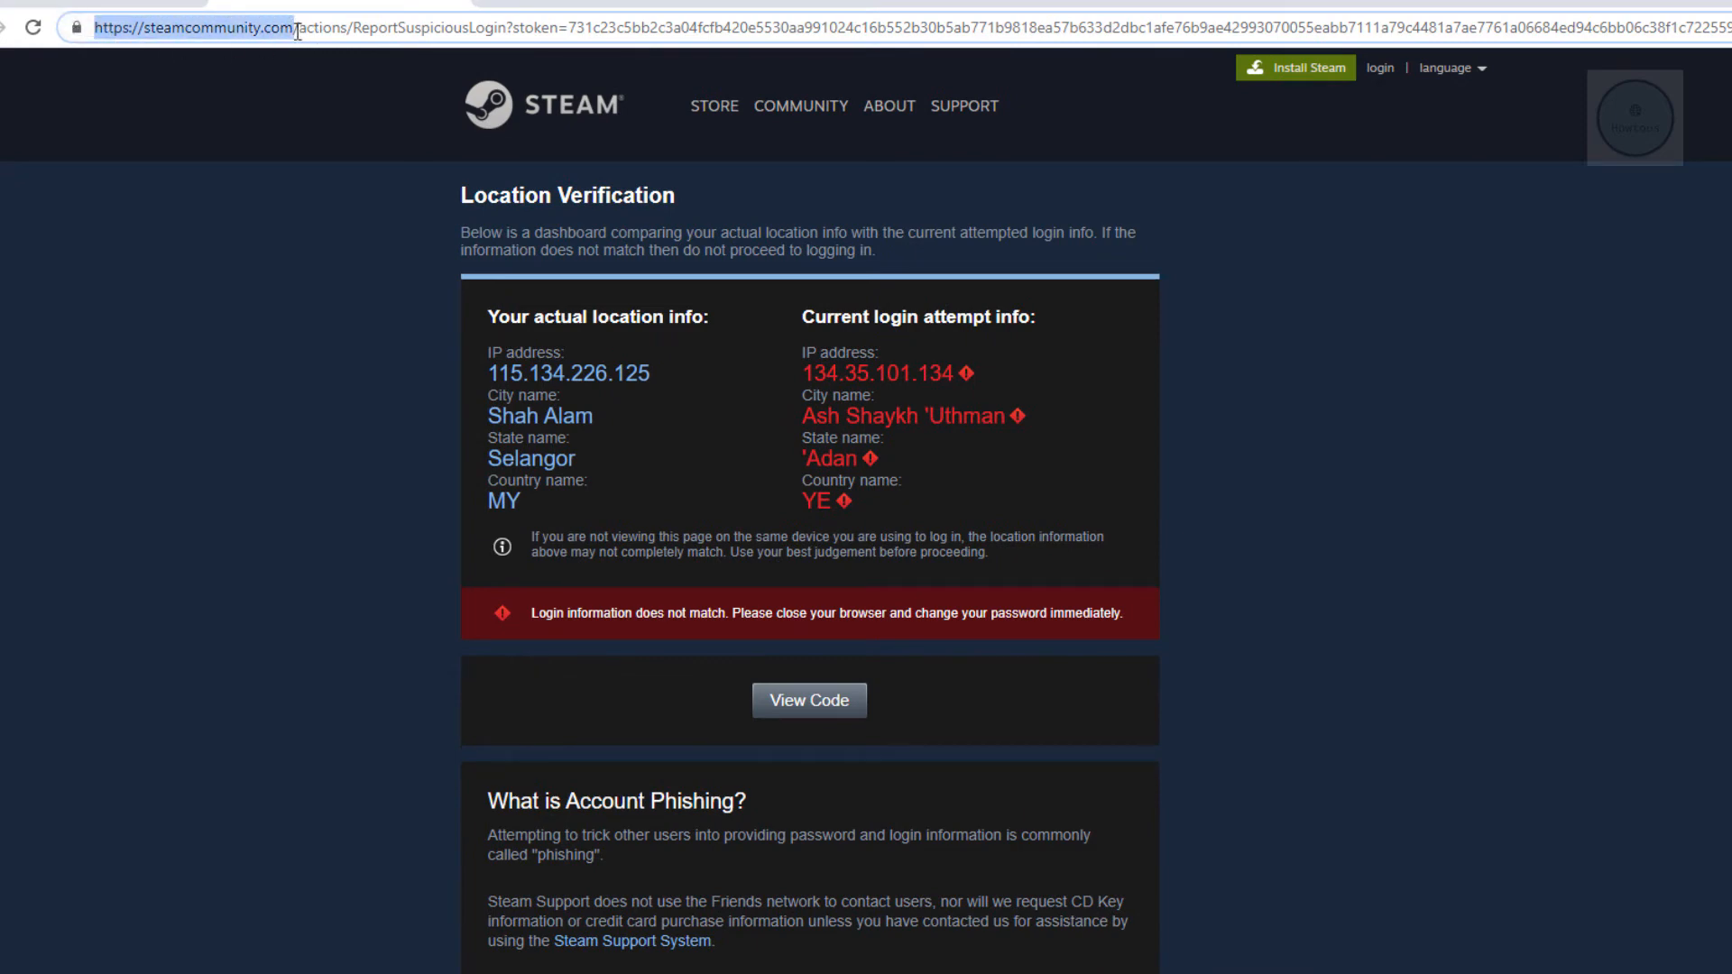
{"action": "mouse_move", "coordinate": [303, 61]}
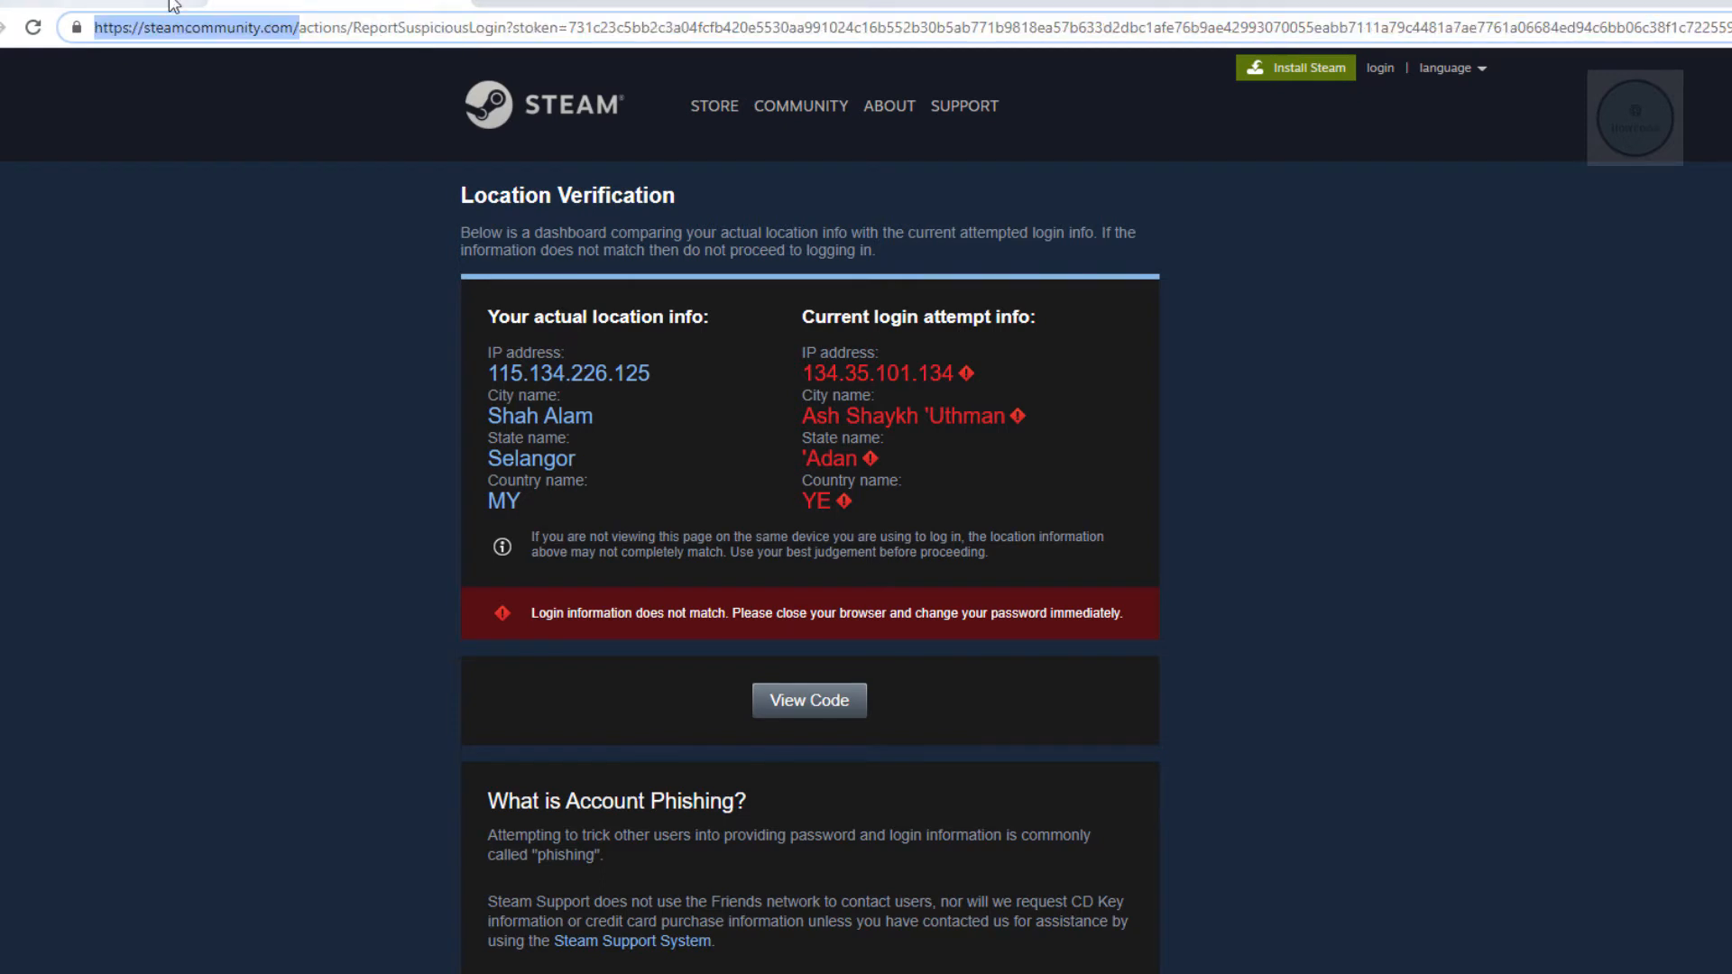
{"action": "mouse_move", "coordinate": [1203, 96]}
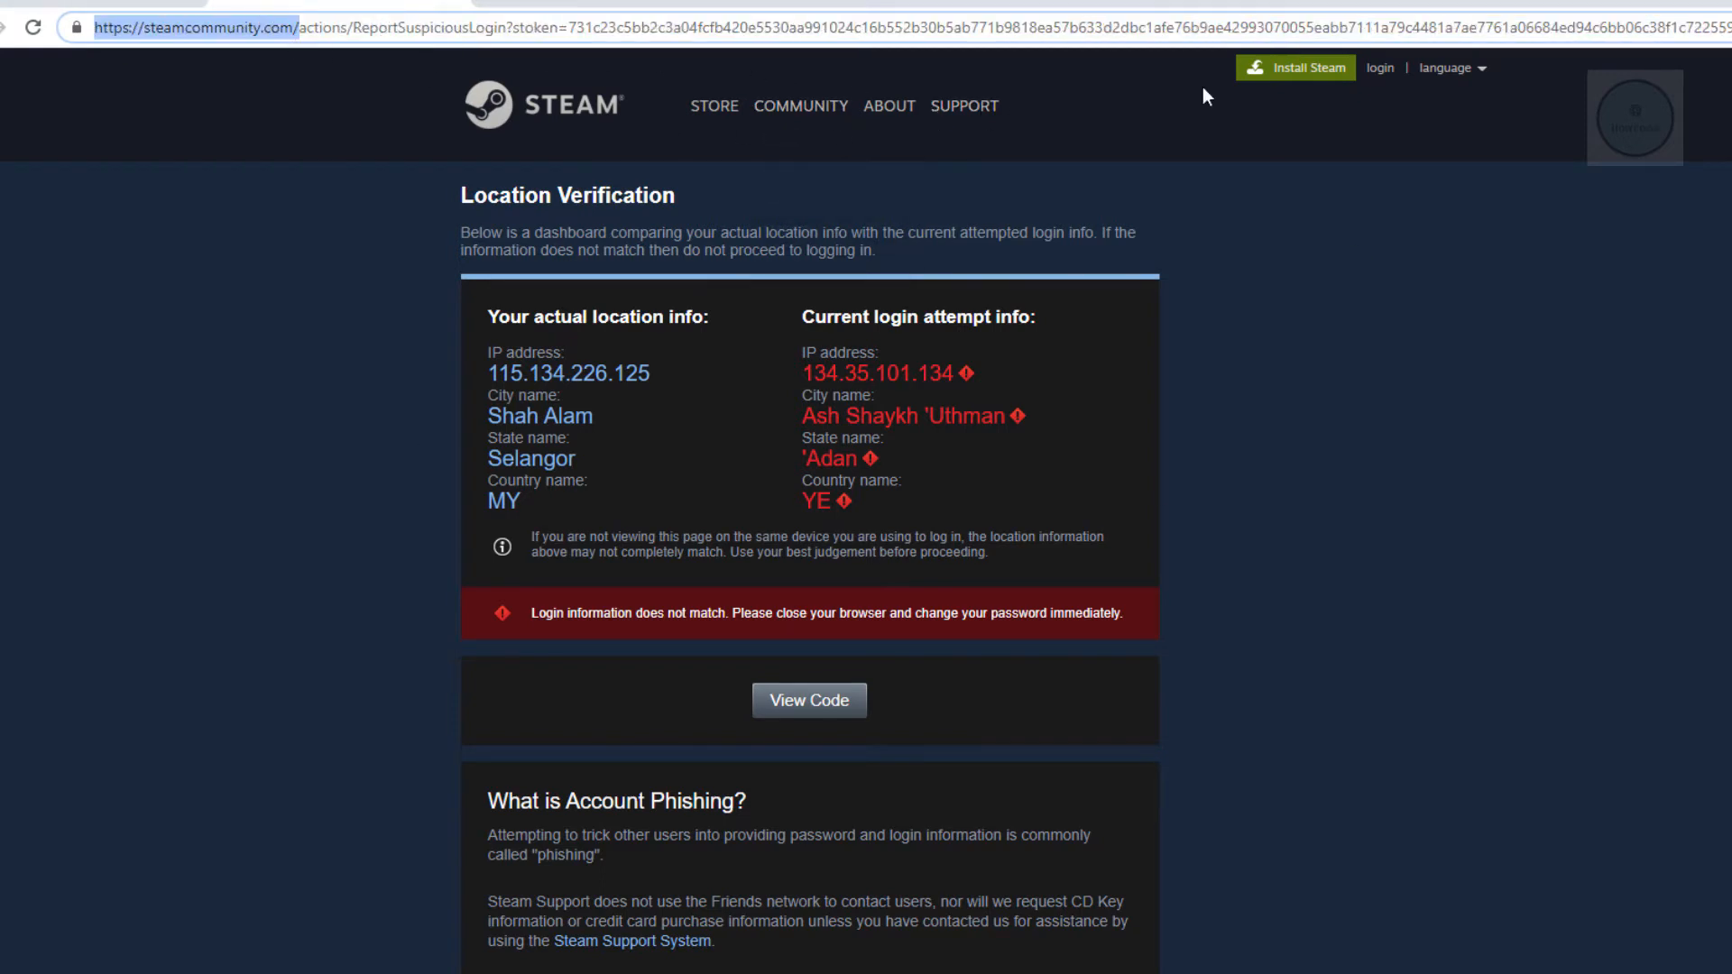
{"action": "mouse_move", "coordinate": [1456, 323]}
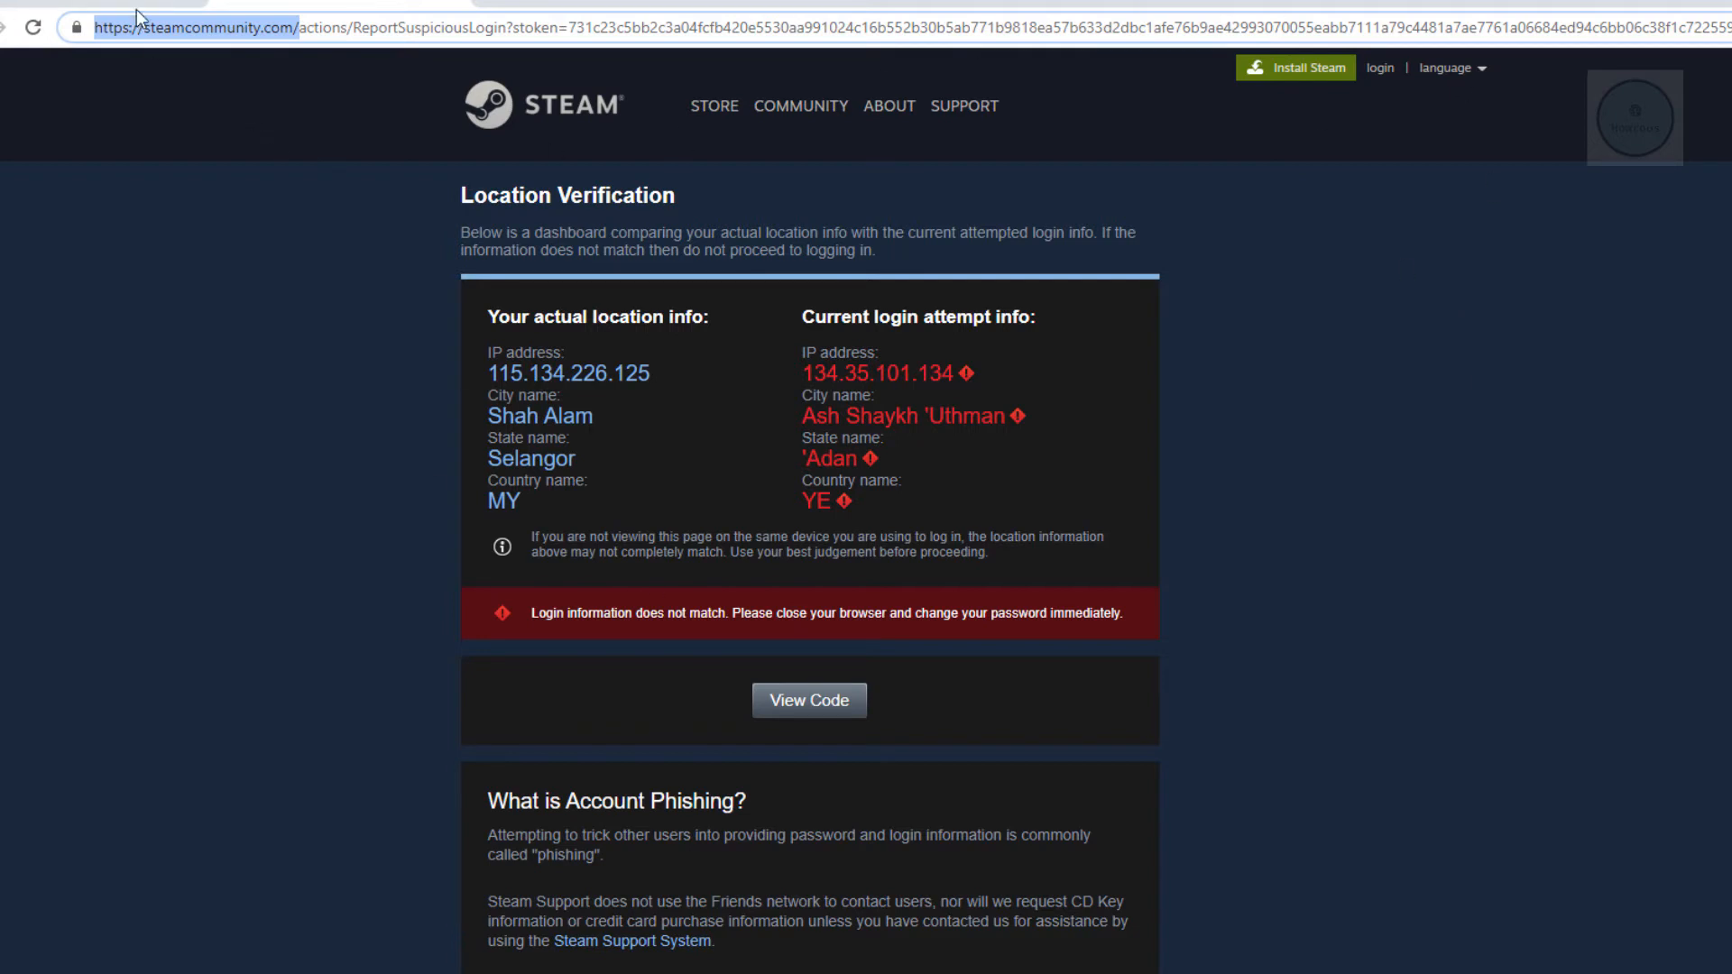
Step: Inspect the site certificate: DigiCert chain issued to store.steampowered.com, status OK
{"action": "left_click", "coordinate": [78, 27]}
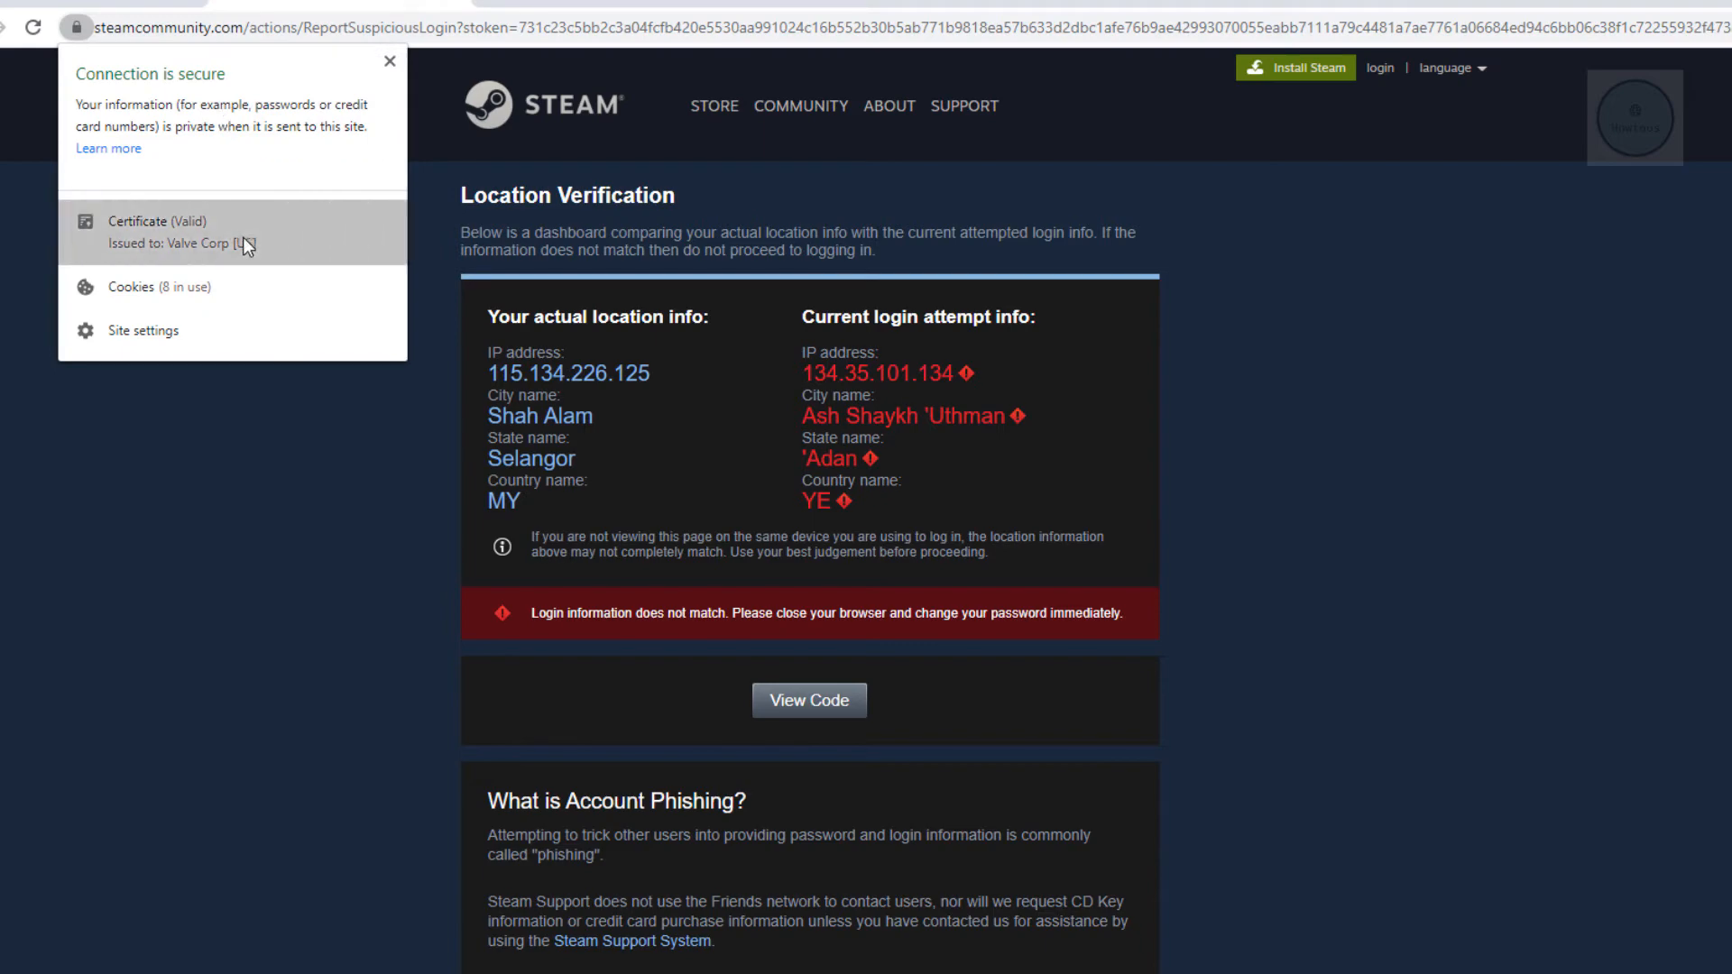
{"action": "left_click", "coordinate": [160, 220]}
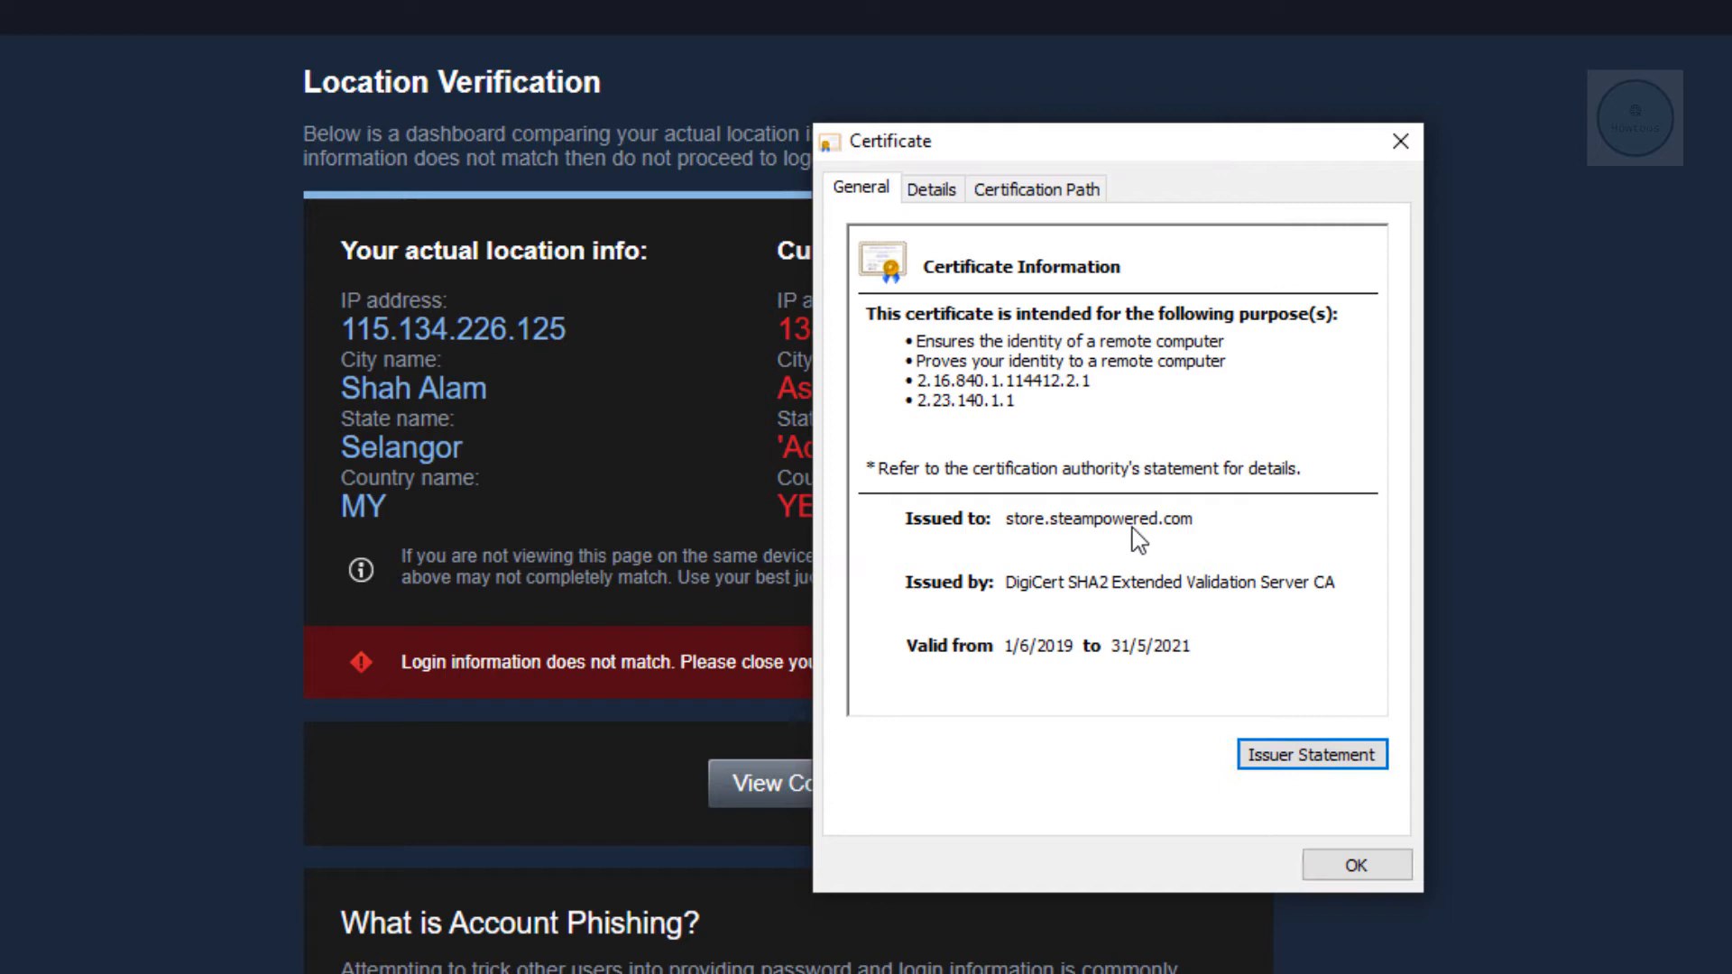
{"action": "mouse_move", "coordinate": [1012, 523]}
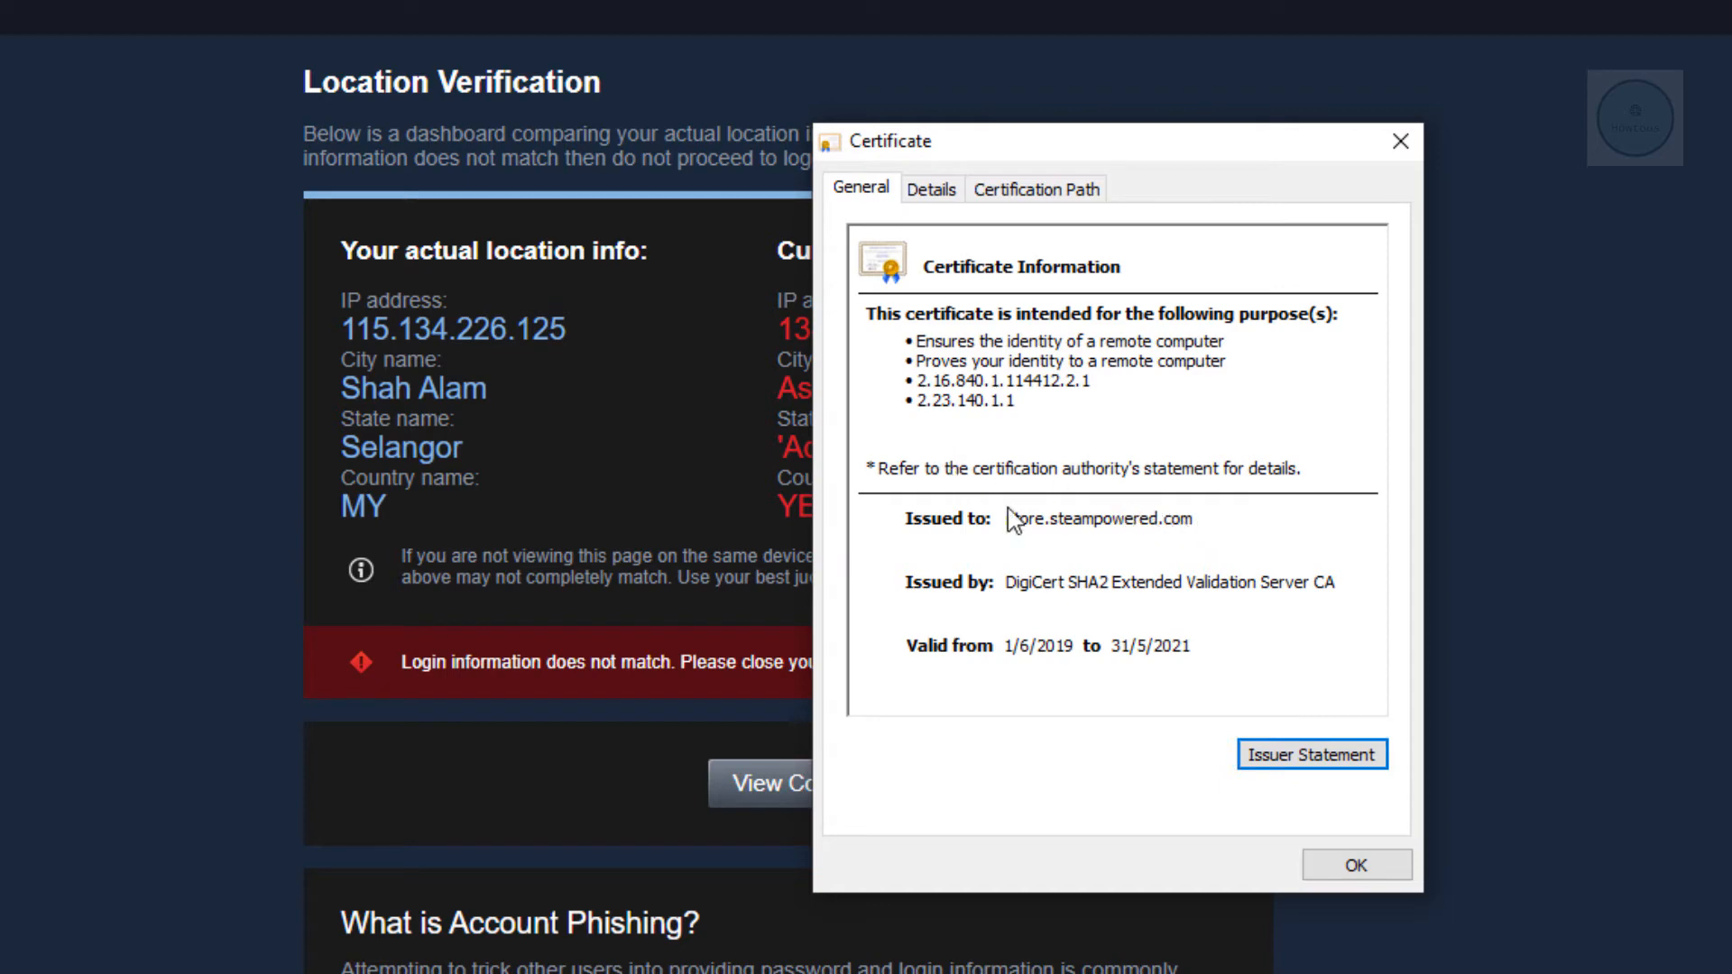
{"action": "mouse_move", "coordinate": [1112, 552]}
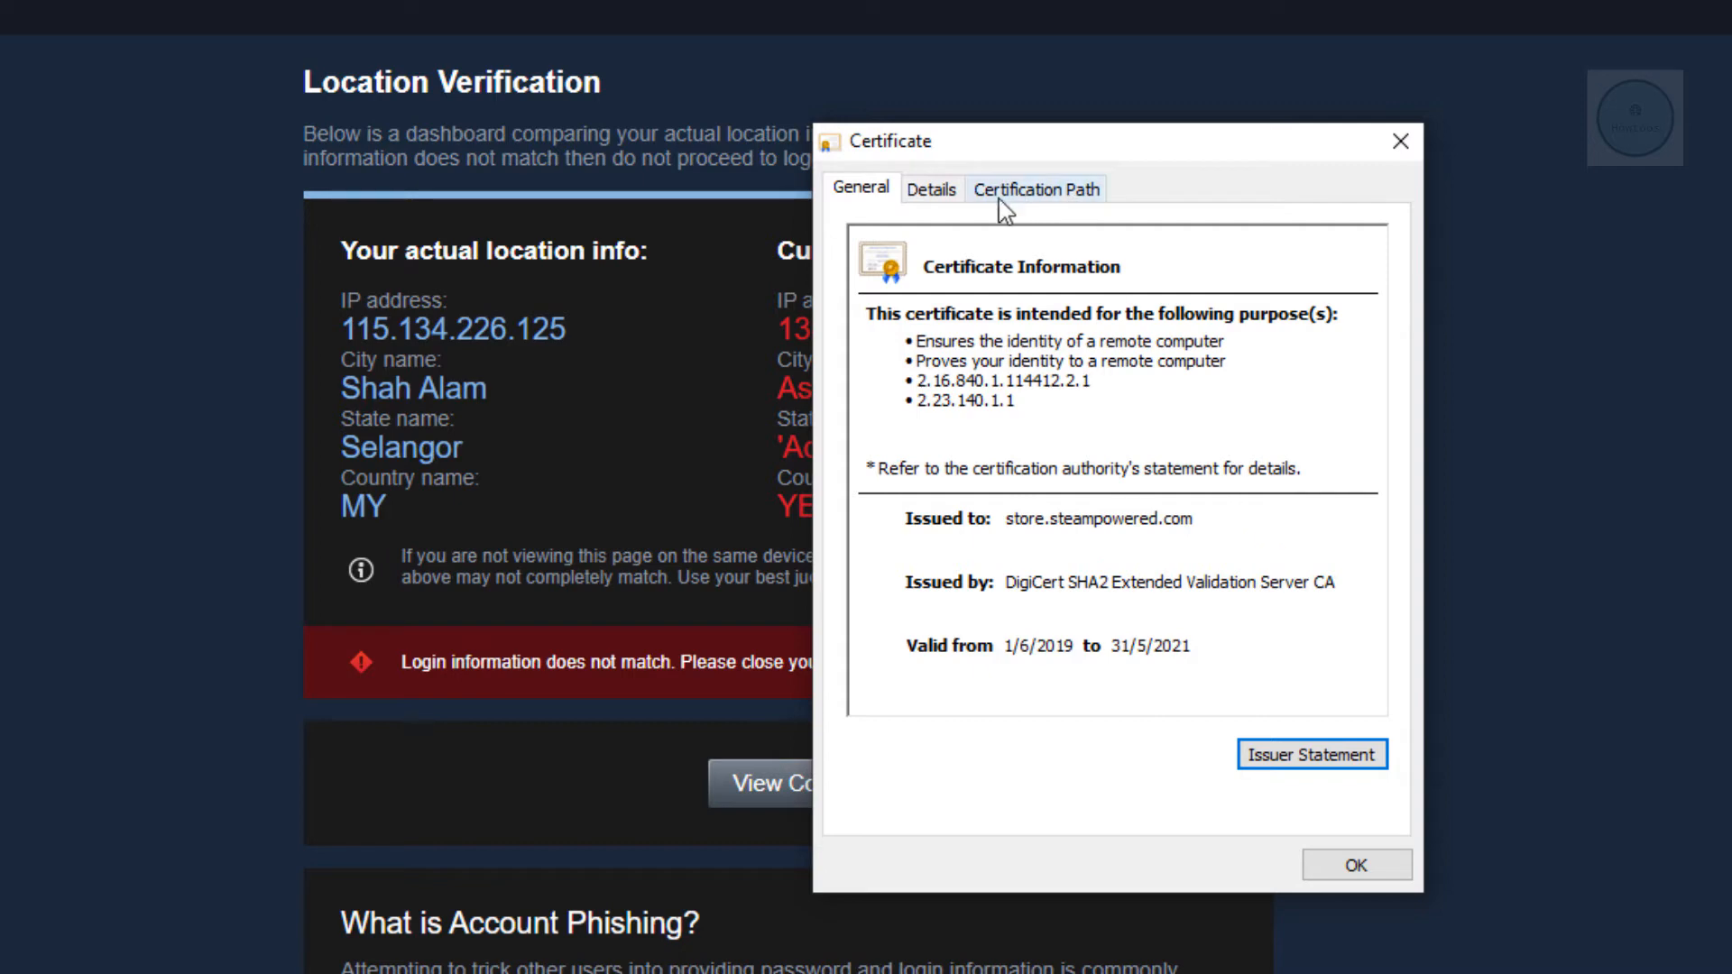
{"action": "left_click", "coordinate": [1036, 188]}
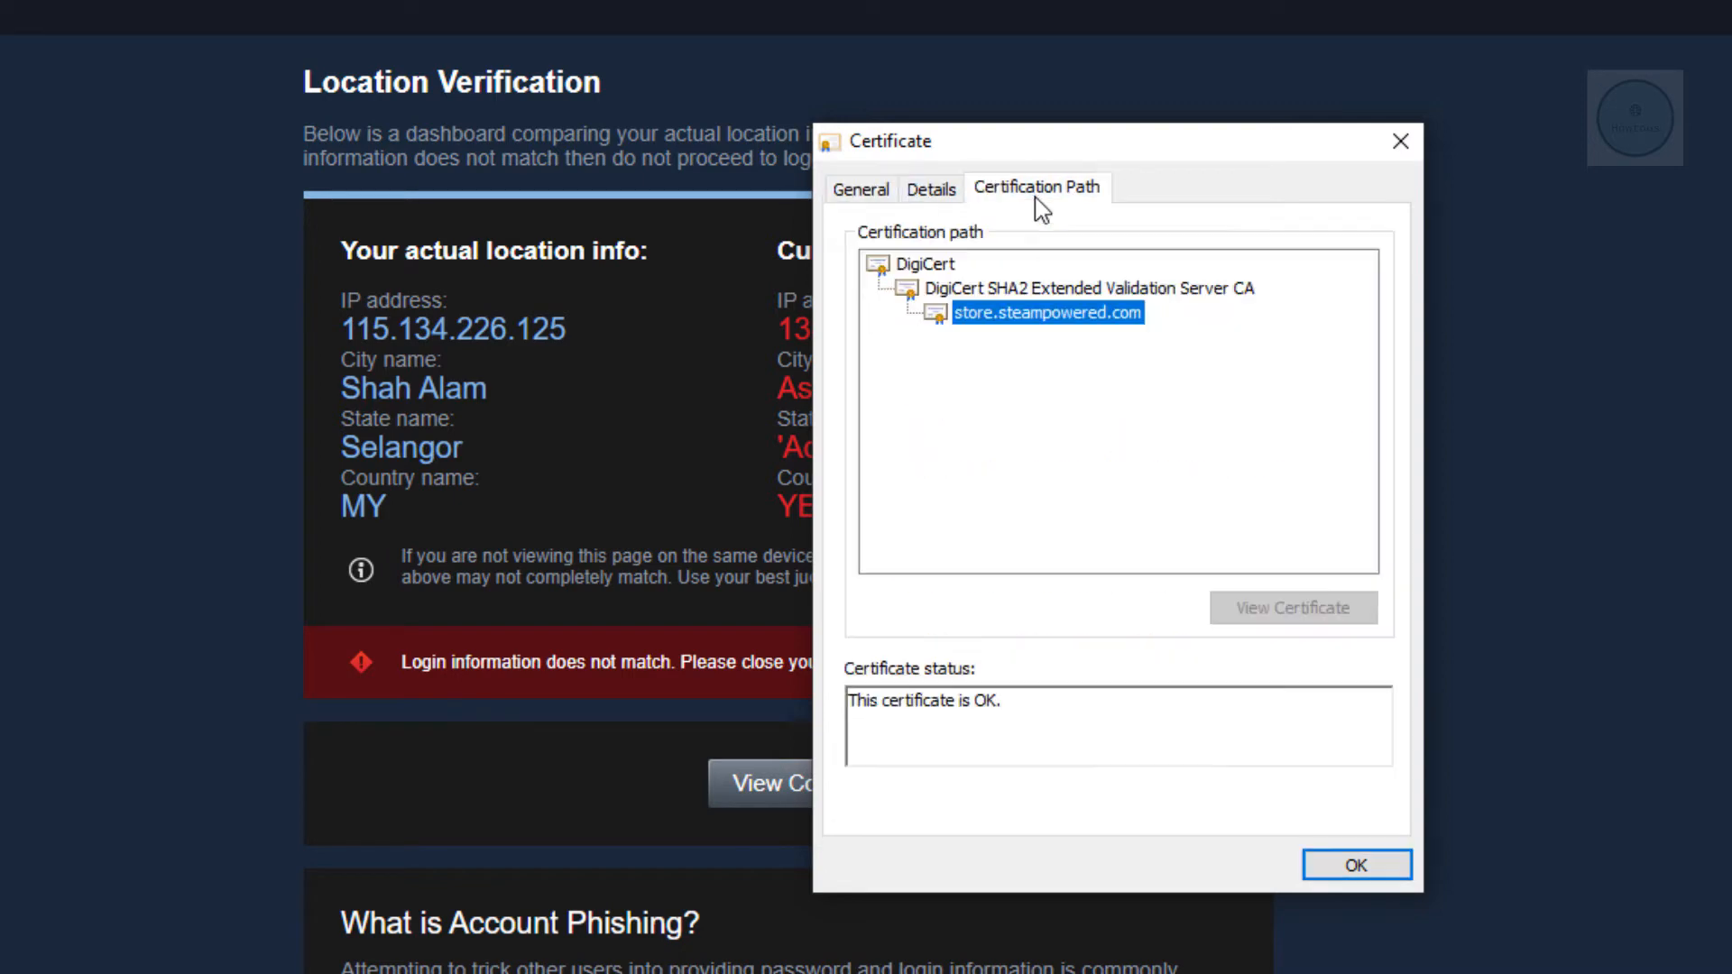
{"action": "left_click", "coordinate": [859, 190]}
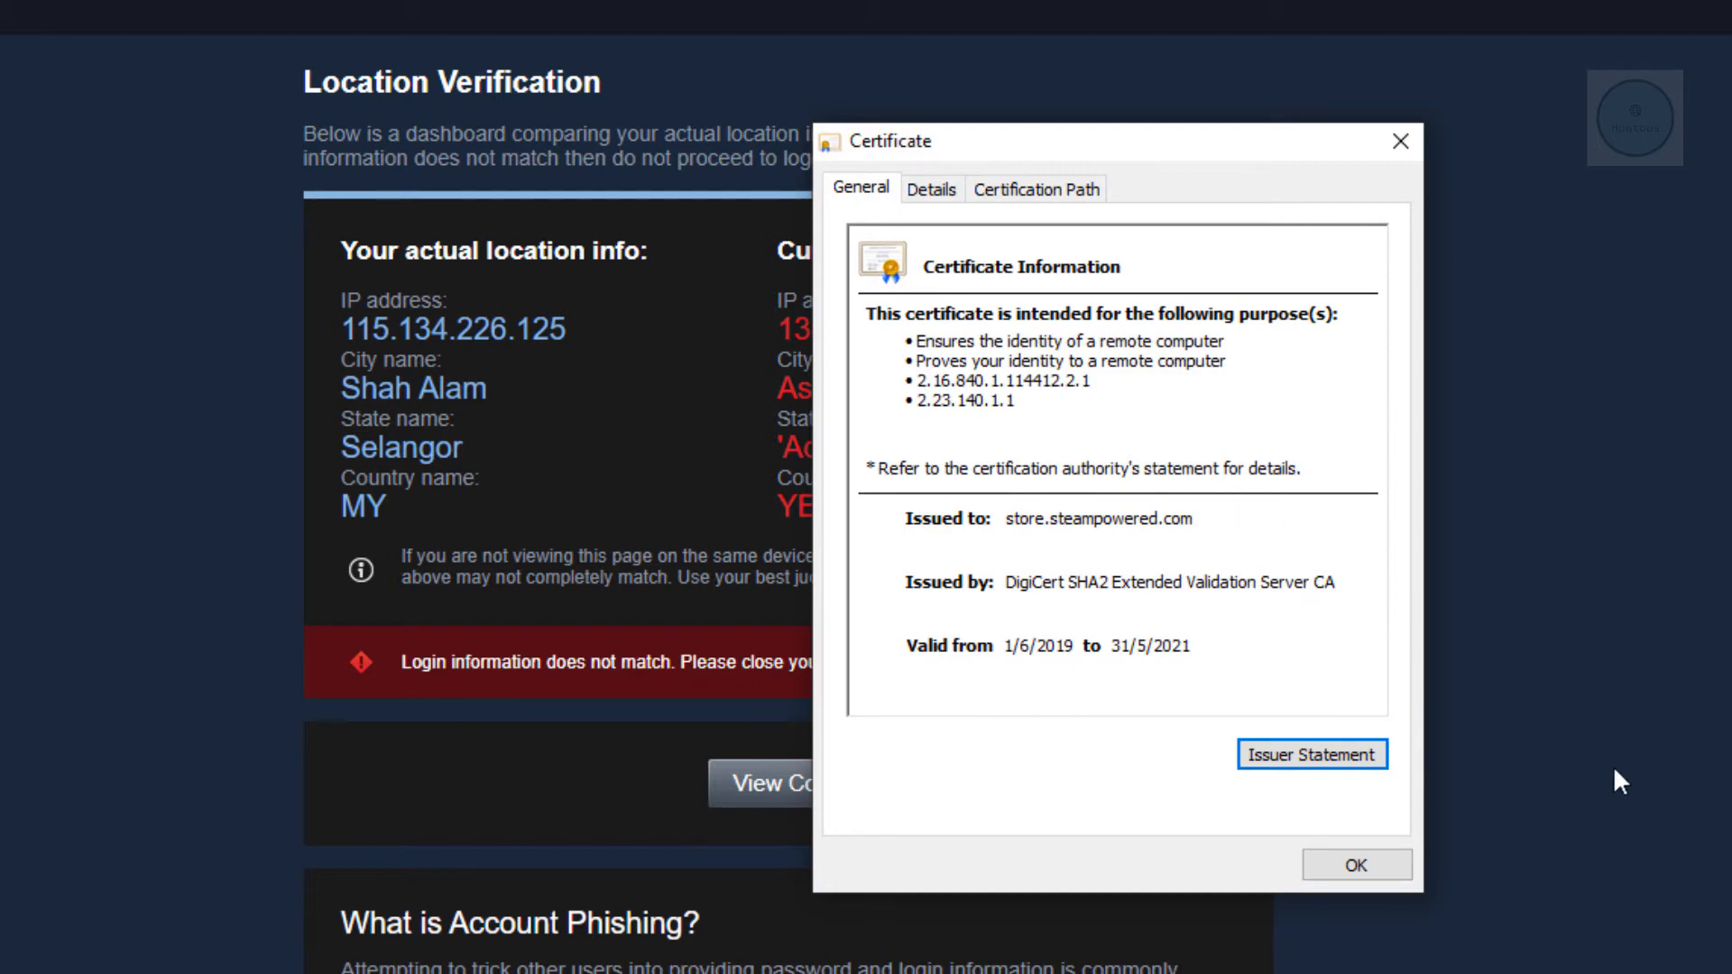
{"action": "left_click", "coordinate": [1355, 864]}
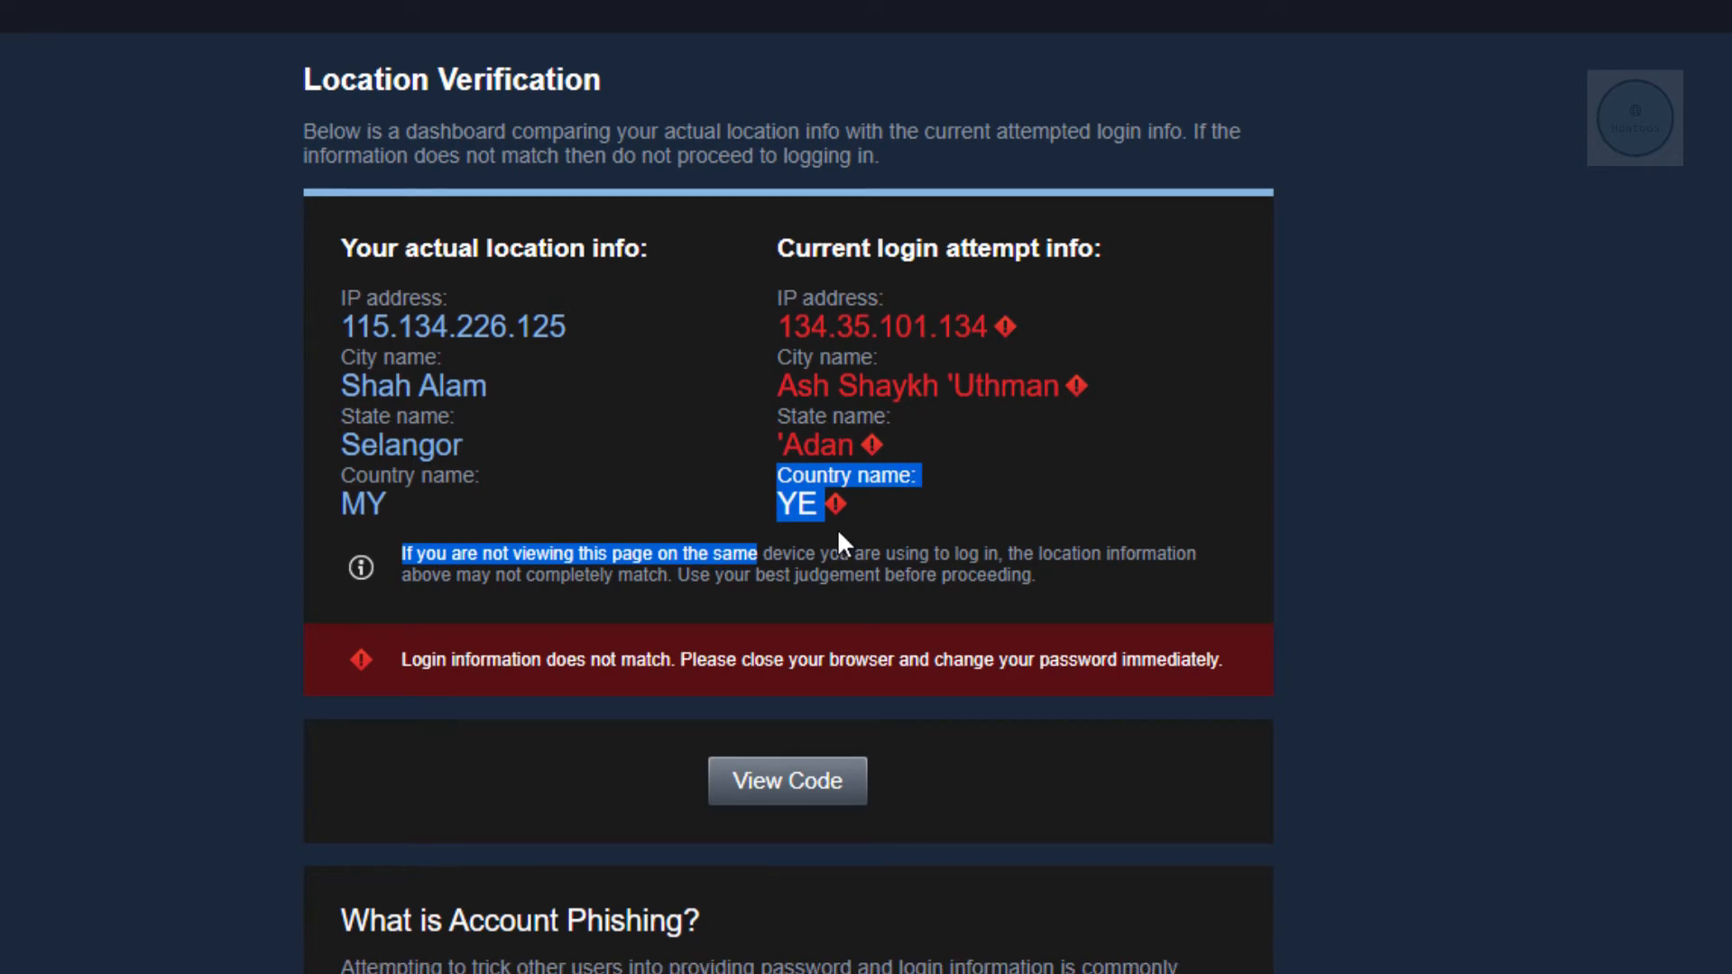
{"action": "mouse_move", "coordinate": [852, 530]}
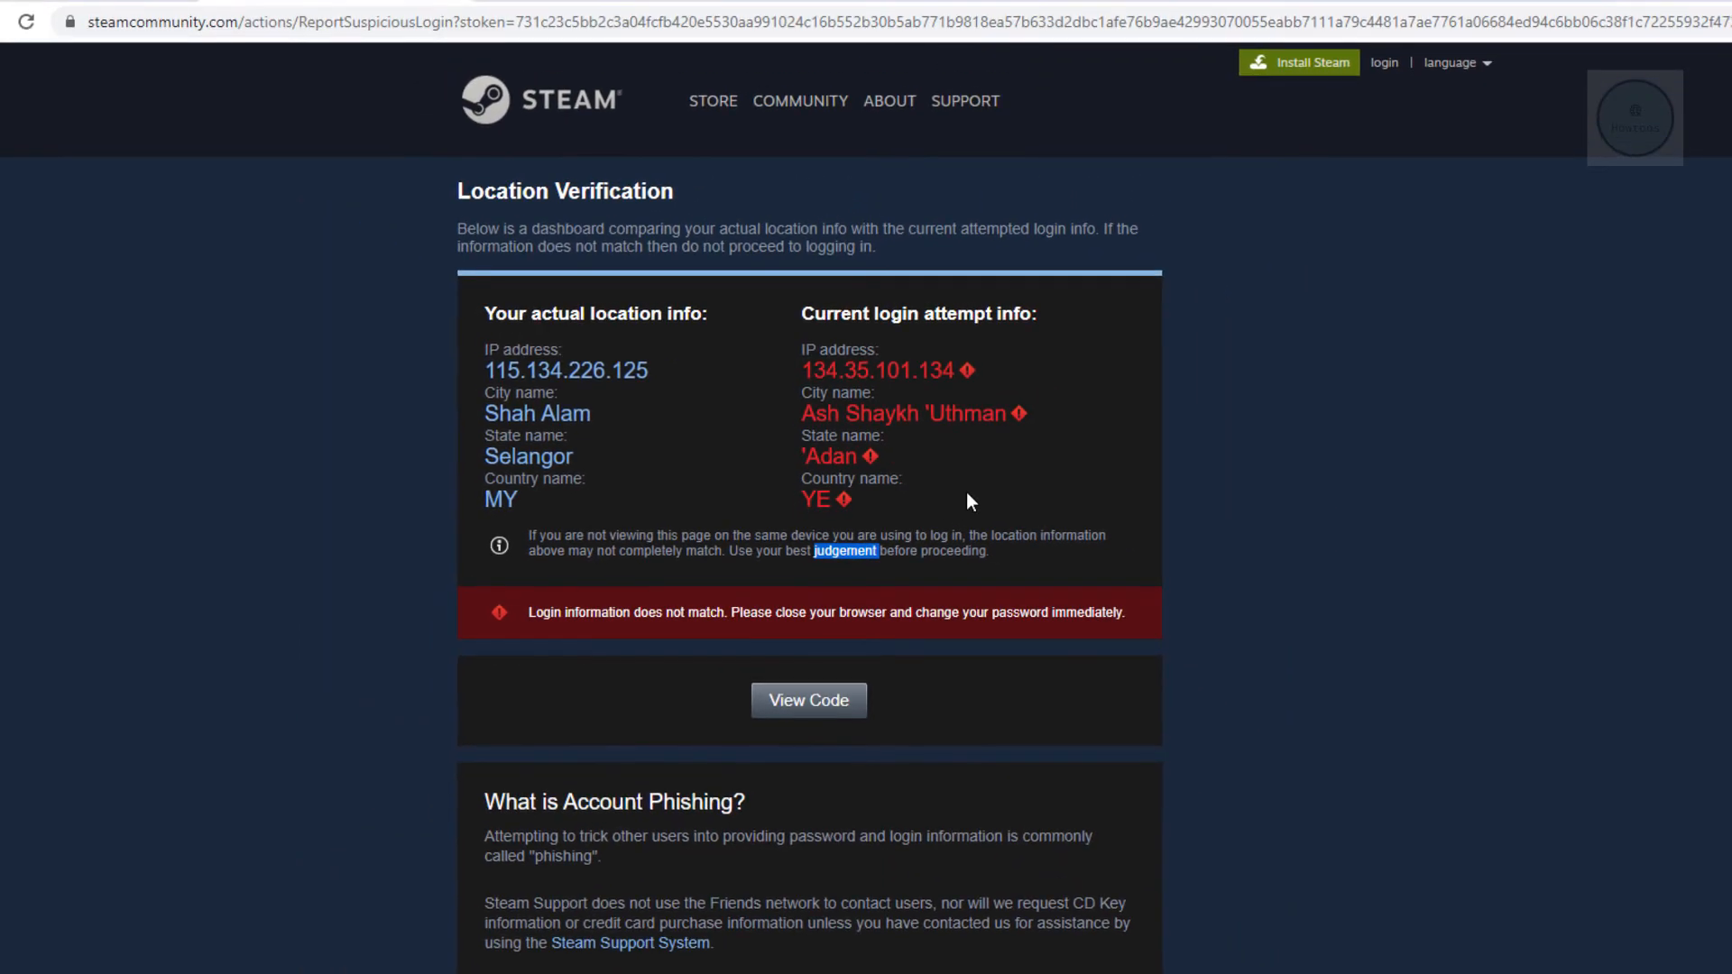
Step: Review the Location Verification page and reveal the code tied to the suspicious login
{"action": "scroll", "scroll_direction": "down", "scroll_amount": 3}
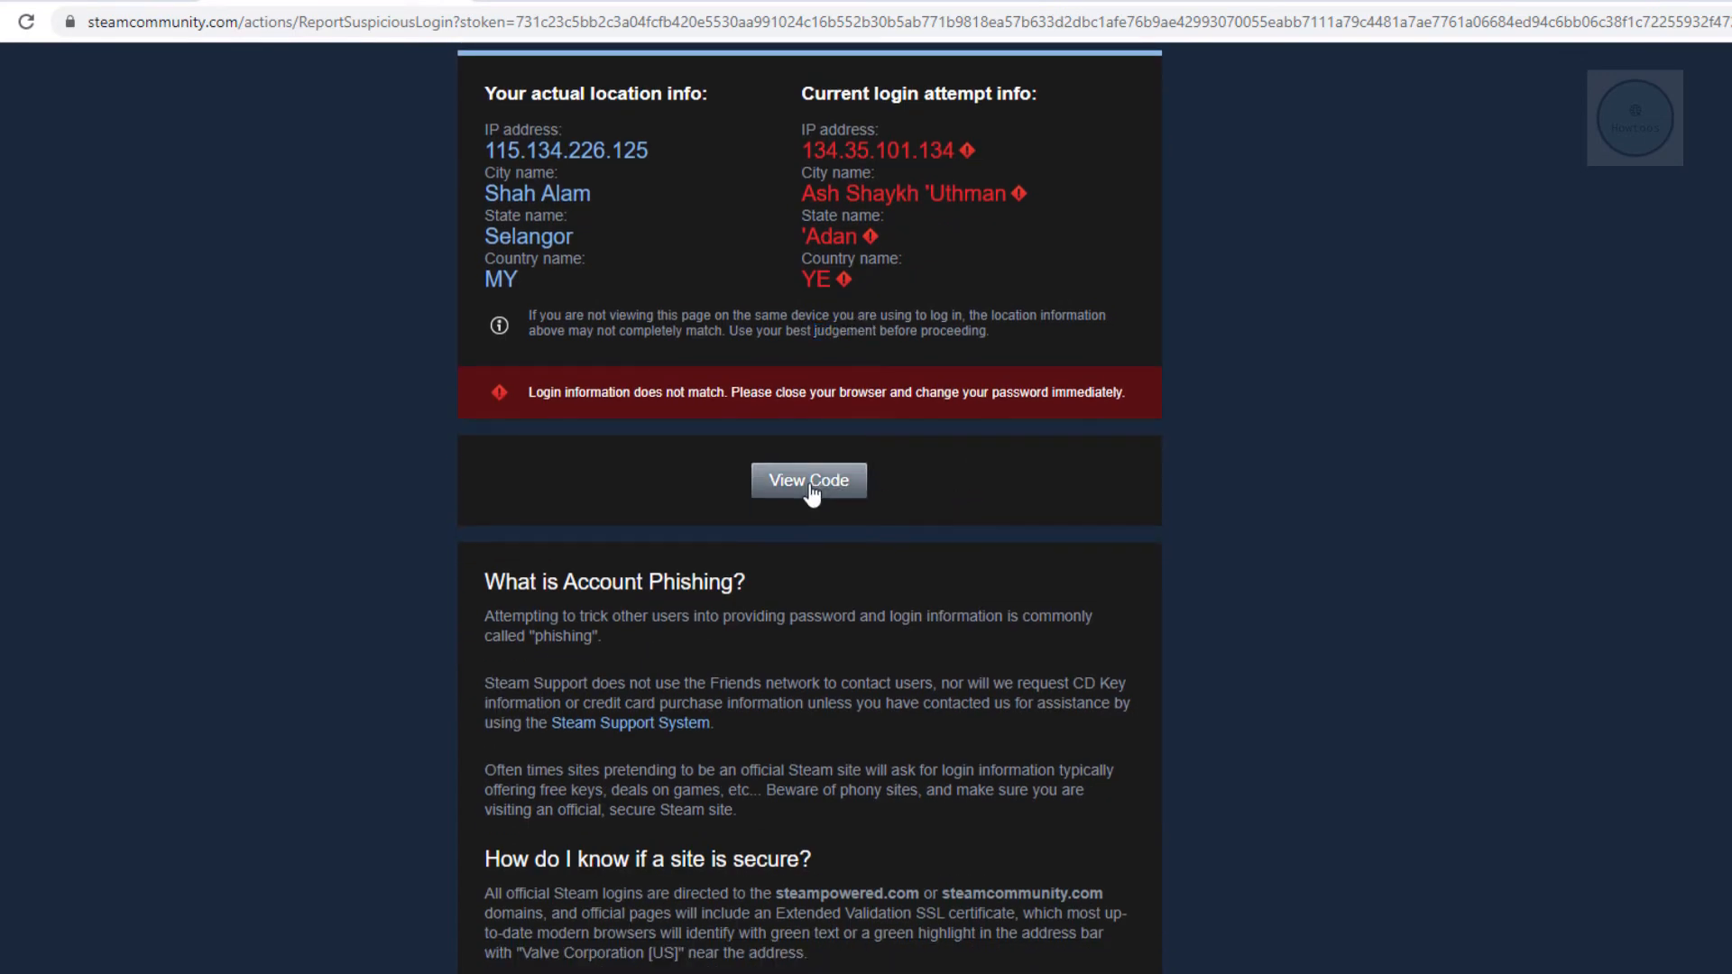
{"action": "left_click", "coordinate": [808, 480]}
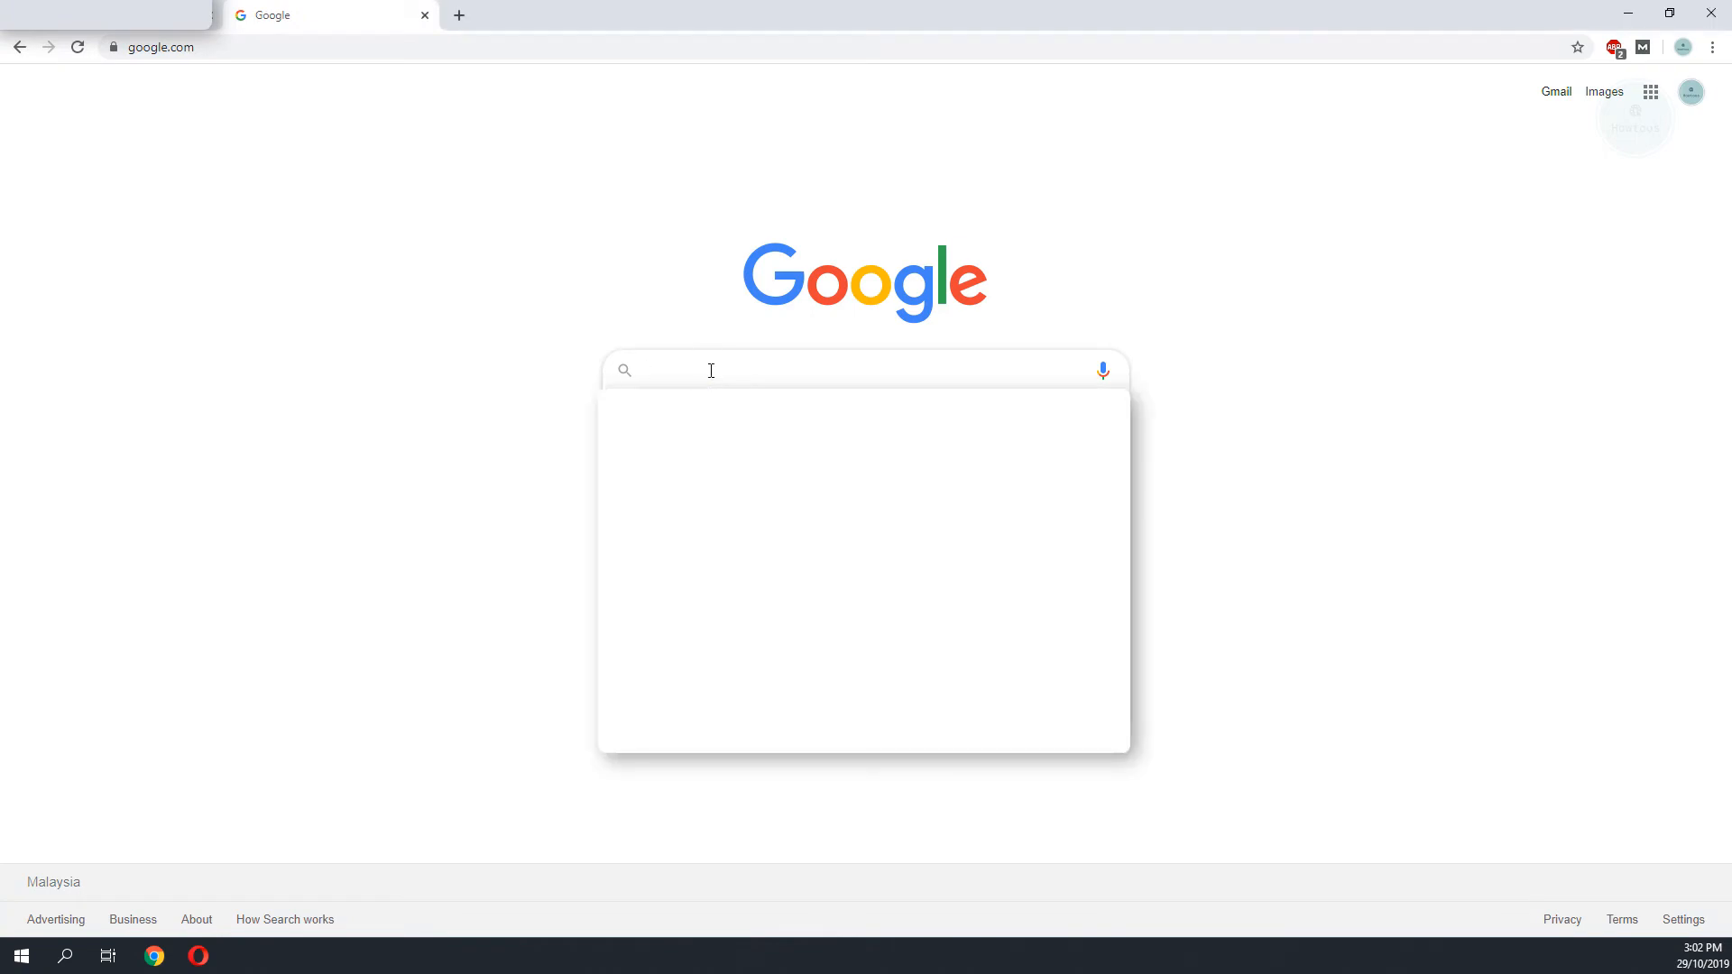
Step: Search Google for 'steam account' and go to the store.steampowered.com login result
{"action": "type", "text": "steam account"}
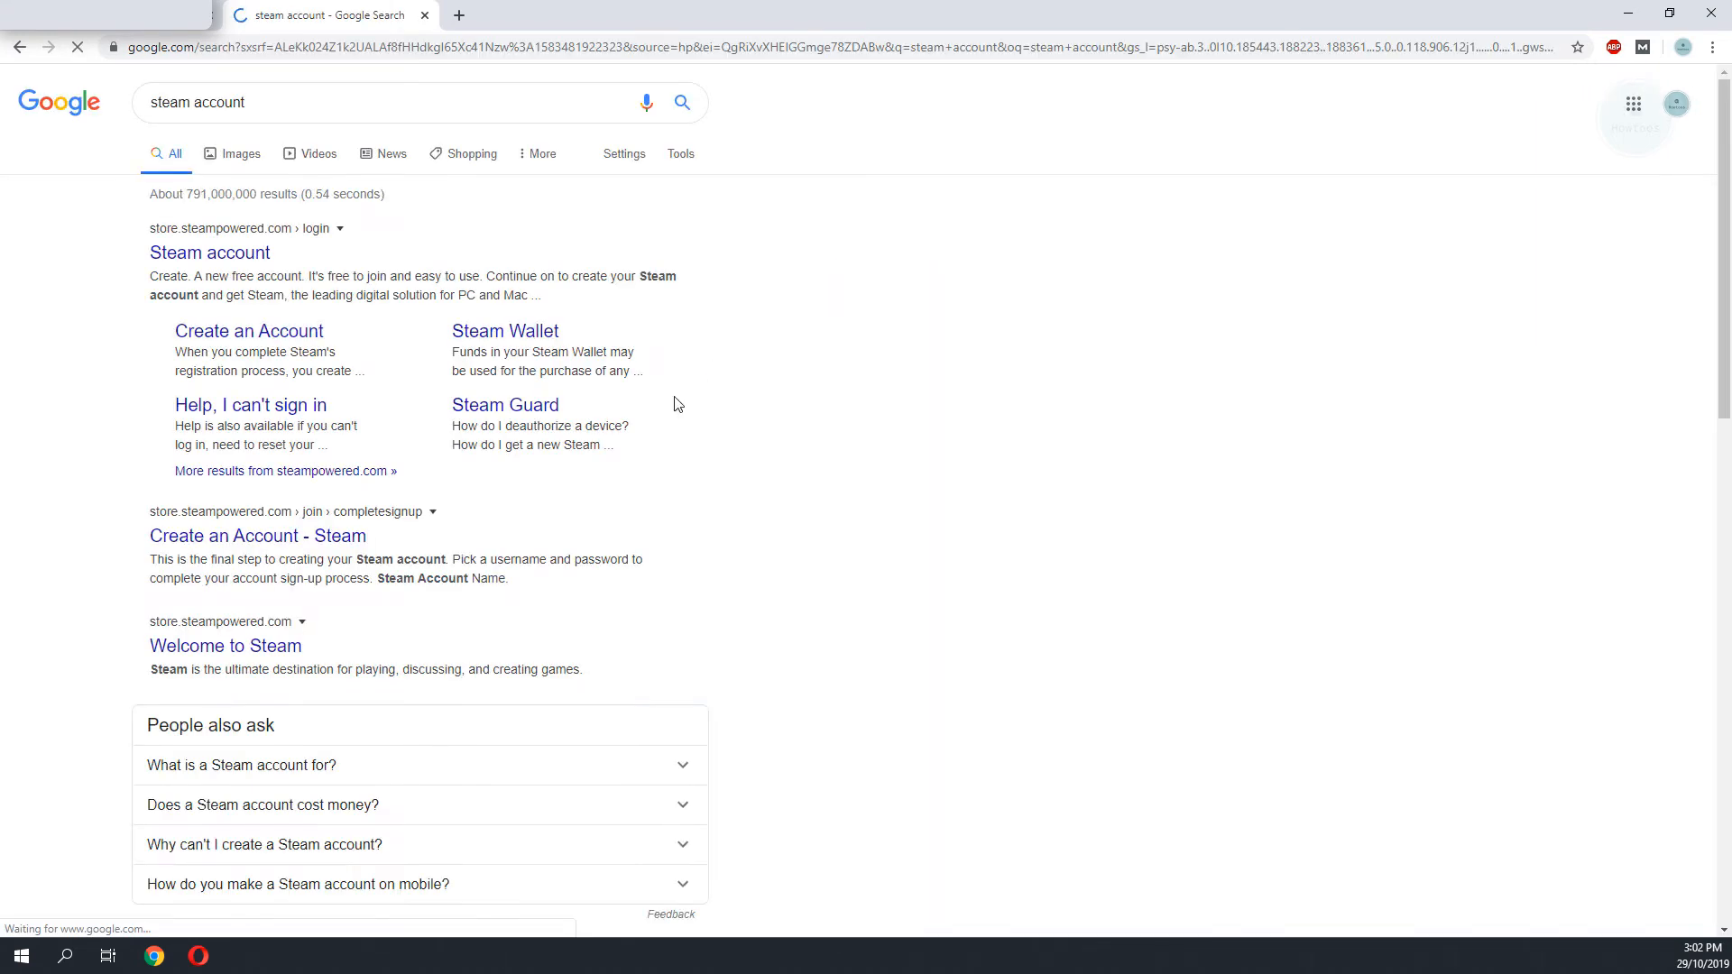
{"action": "left_click", "coordinate": [210, 252]}
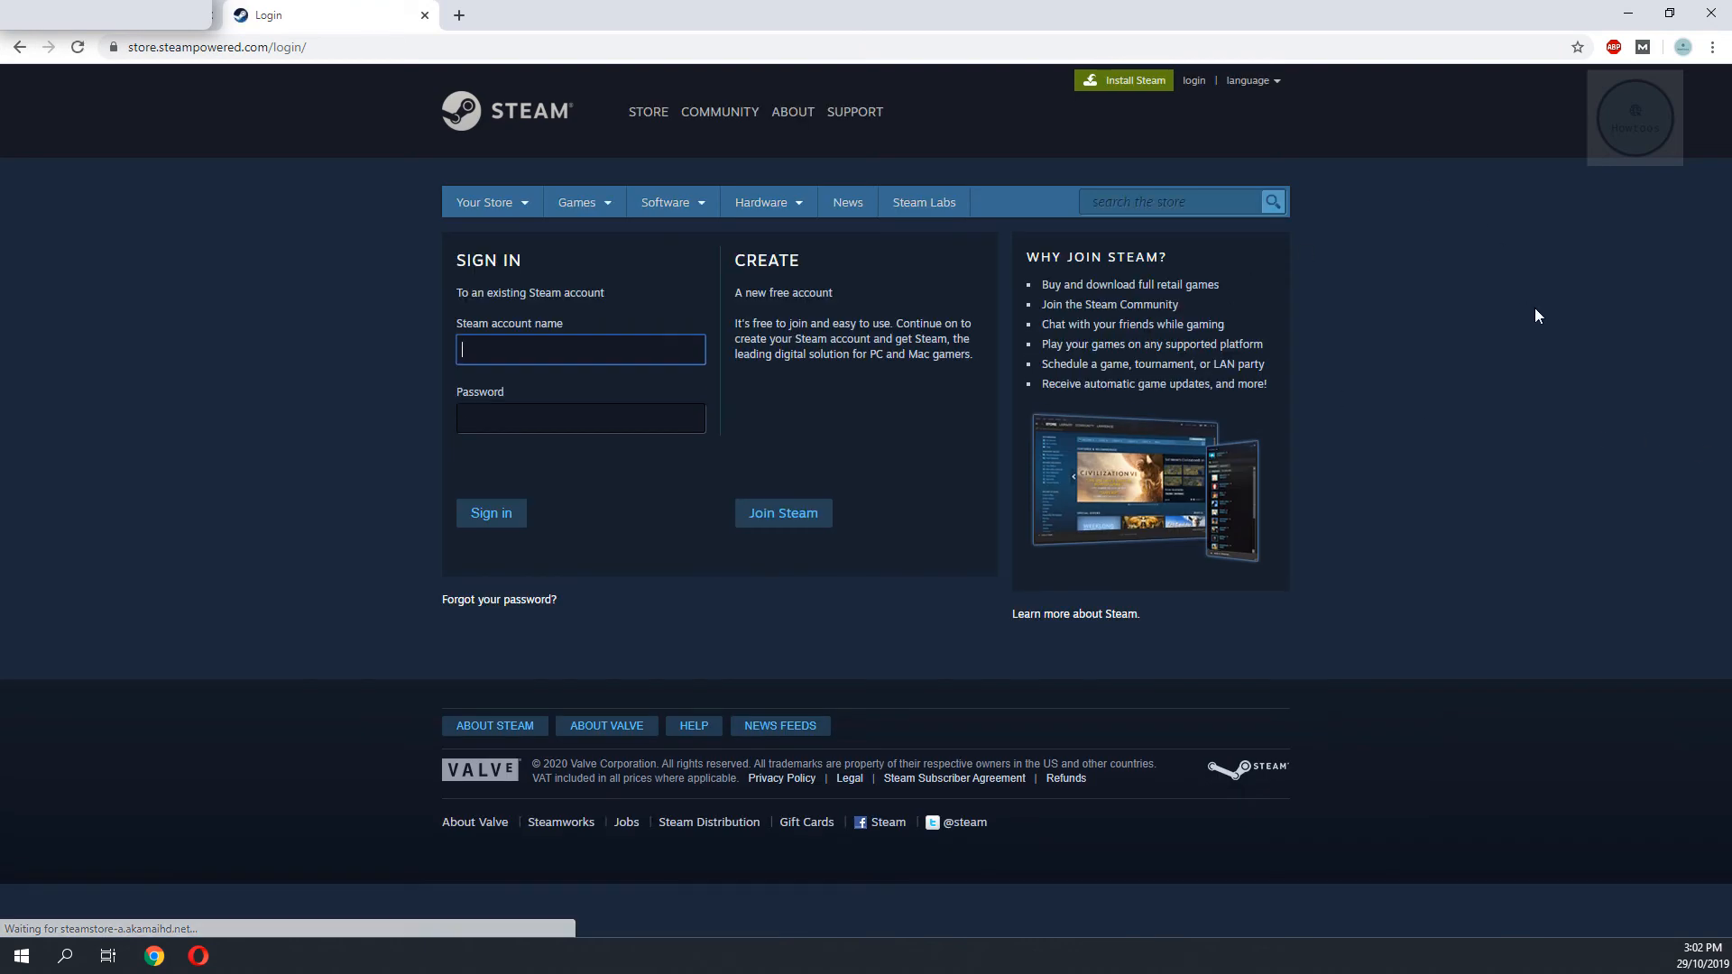
{"action": "mouse_move", "coordinate": [922, 202]}
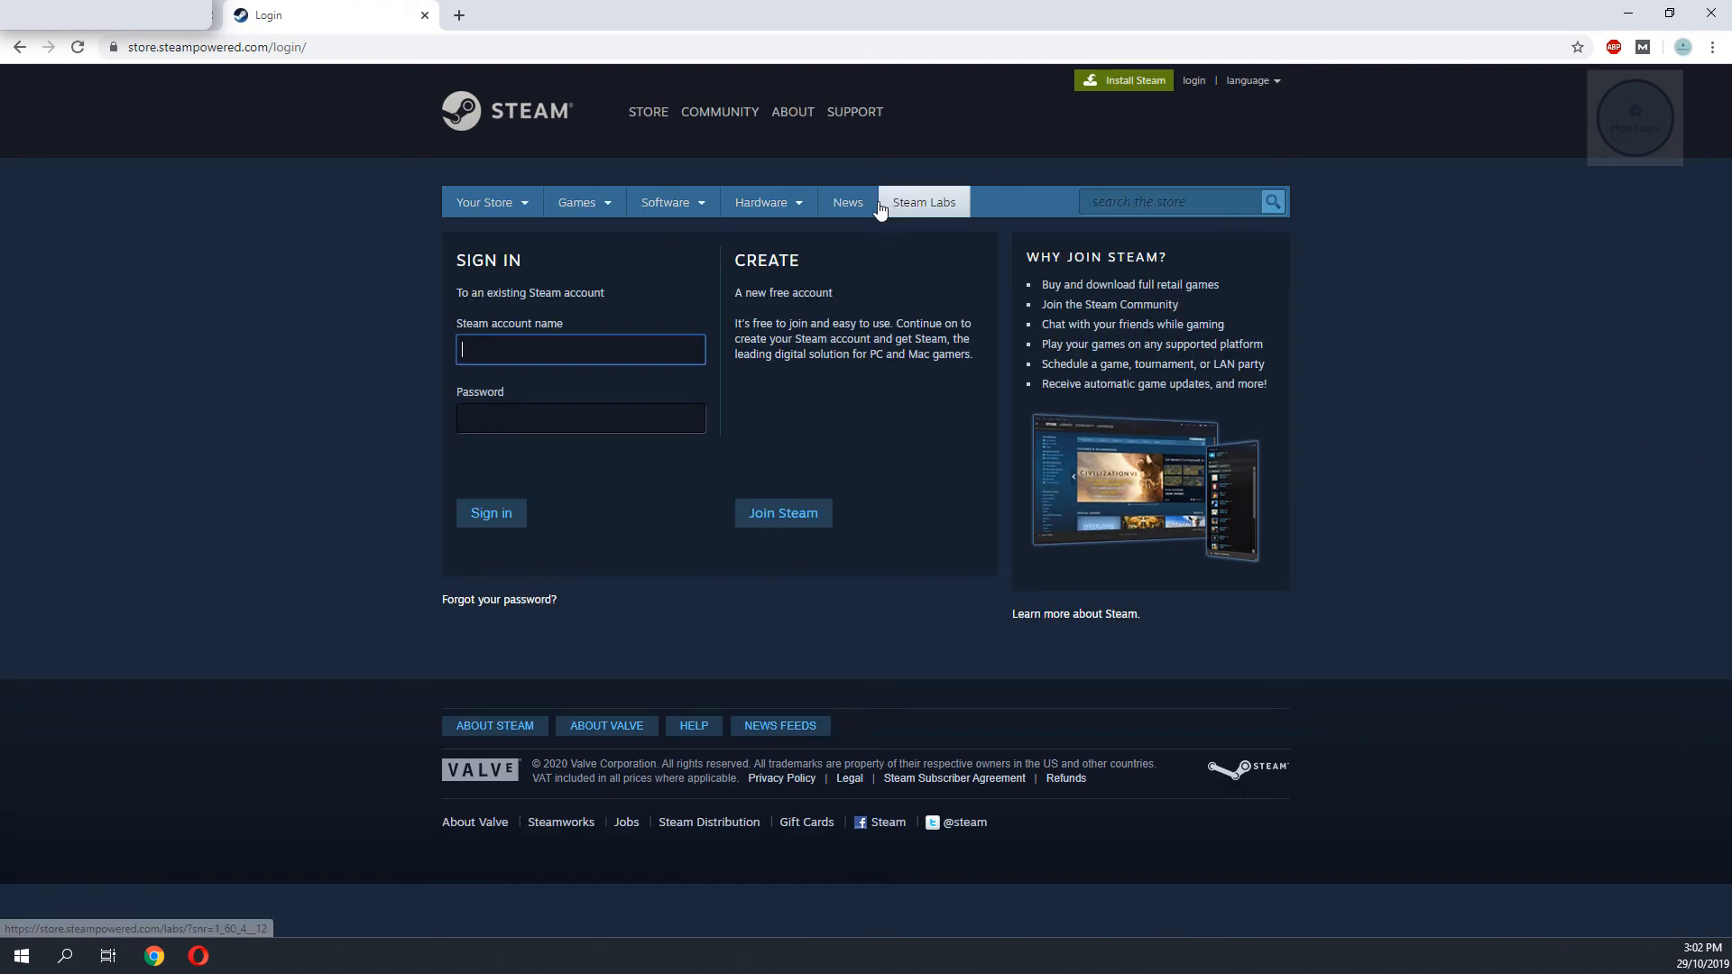
{"action": "mouse_move", "coordinate": [293, 31]}
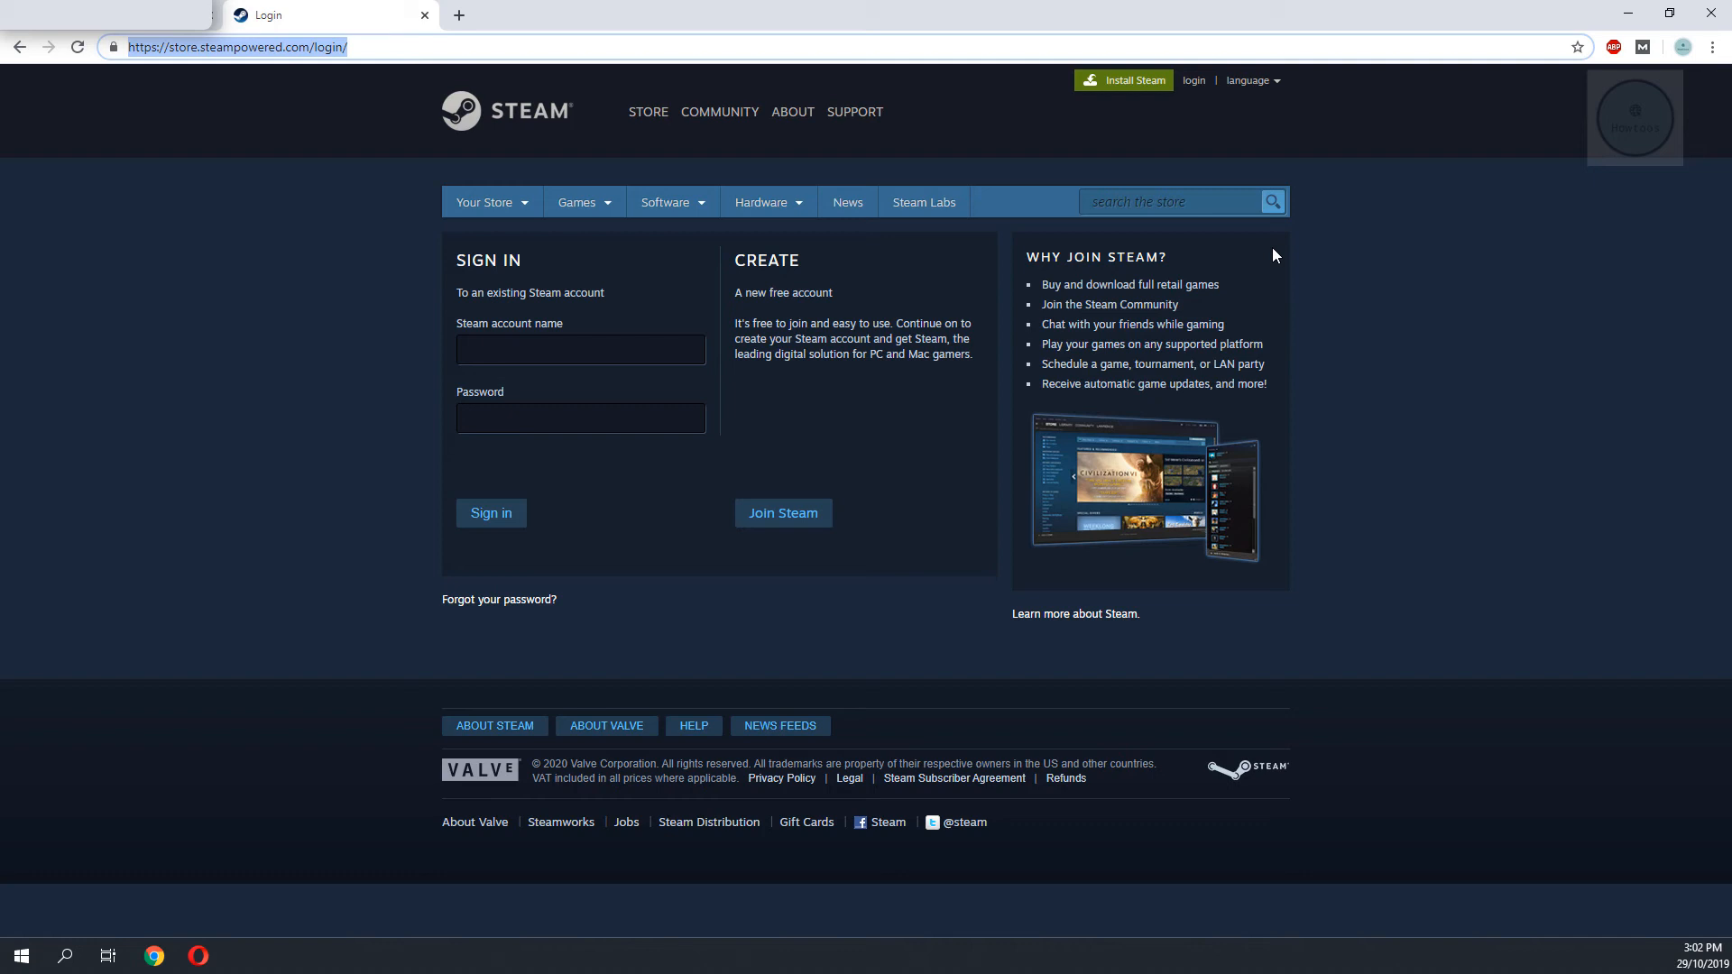
{"action": "mouse_move", "coordinate": [531, 10]}
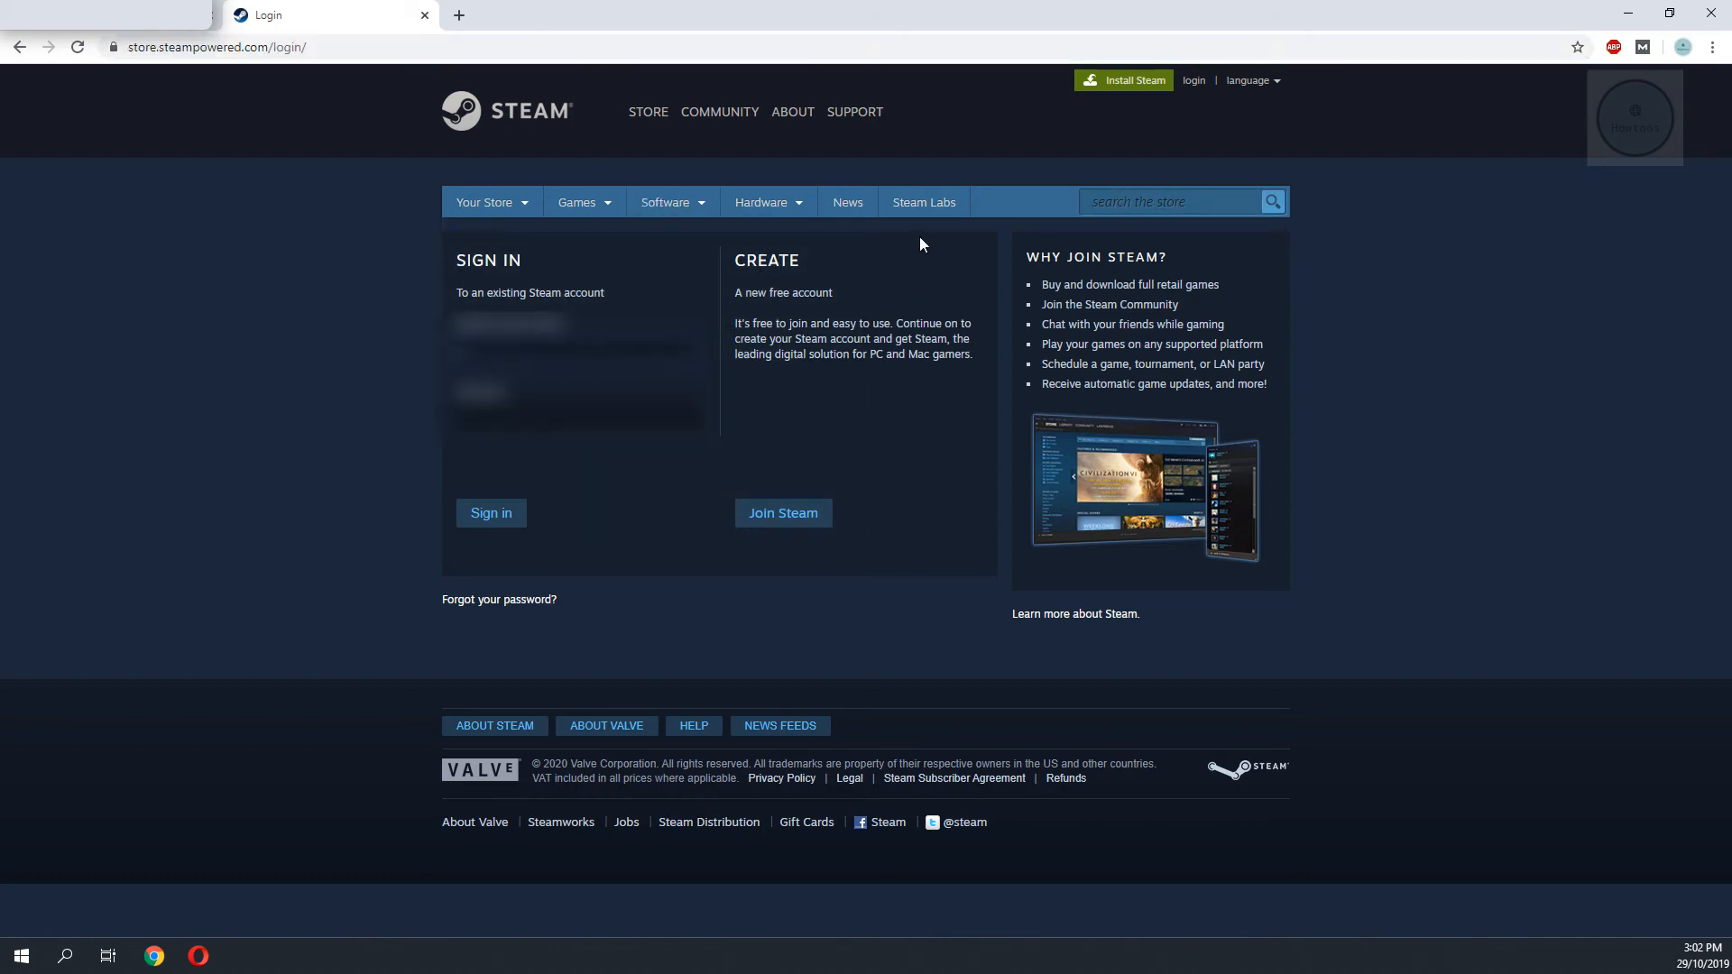
{"action": "mouse_move", "coordinate": [514, 460]}
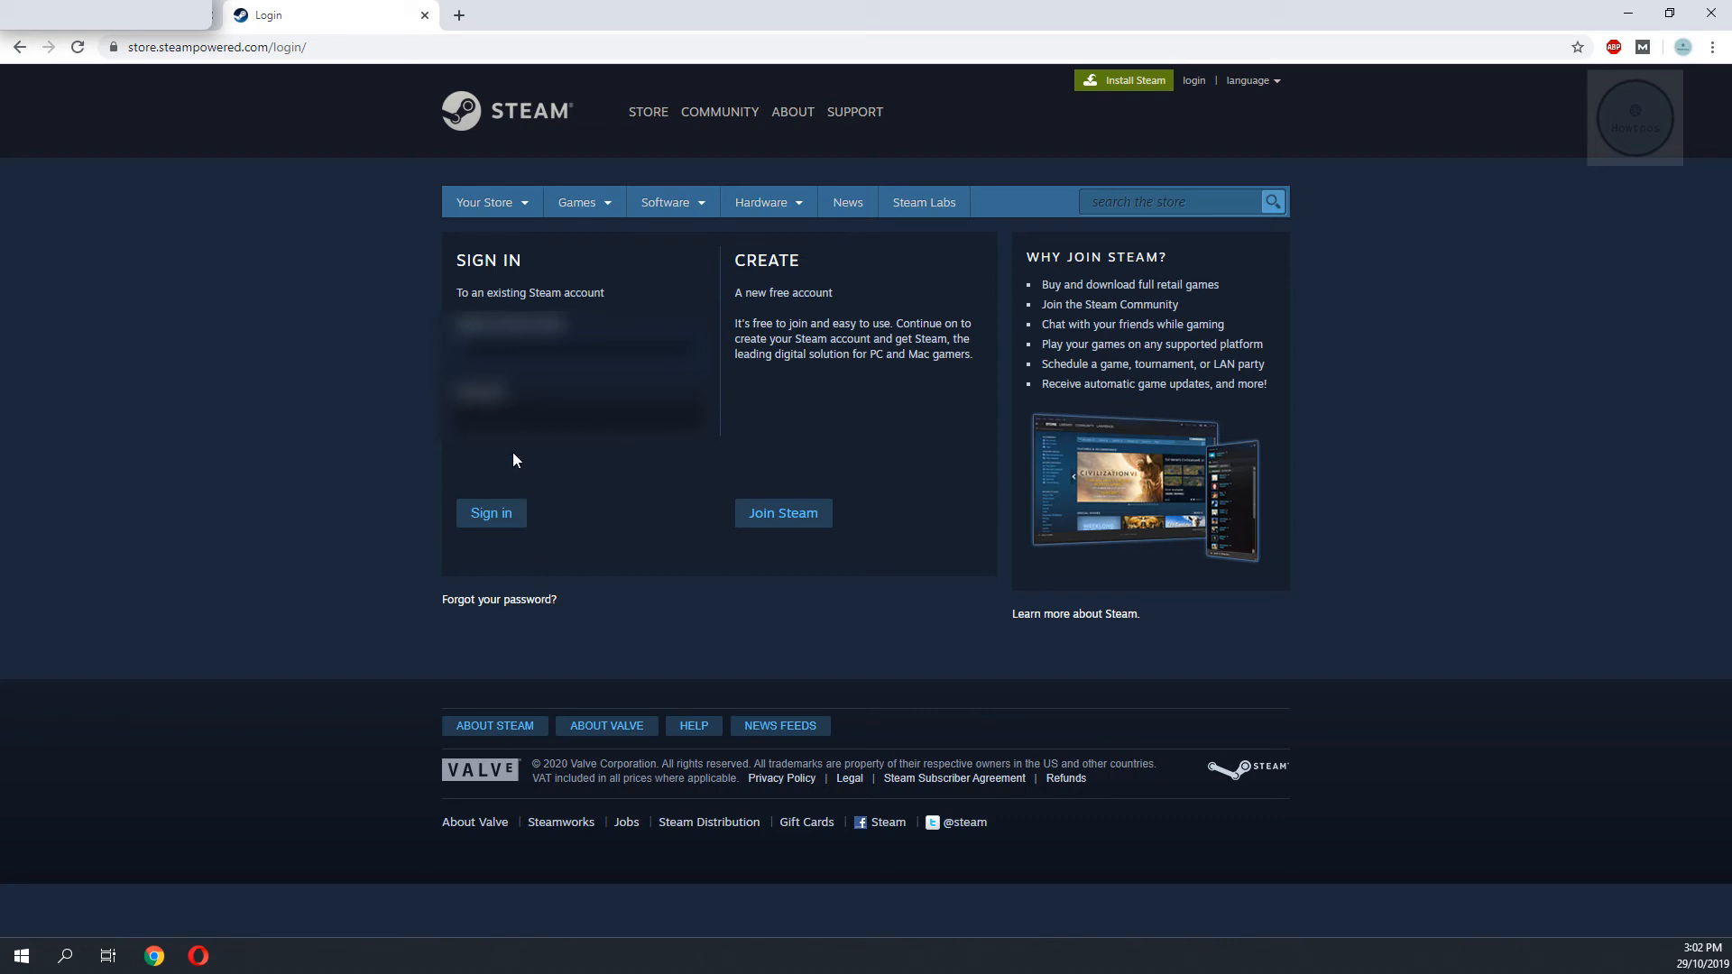
Step: Submit the account name and password on the official Steam Sign In form
{"action": "left_click", "coordinate": [579, 202]}
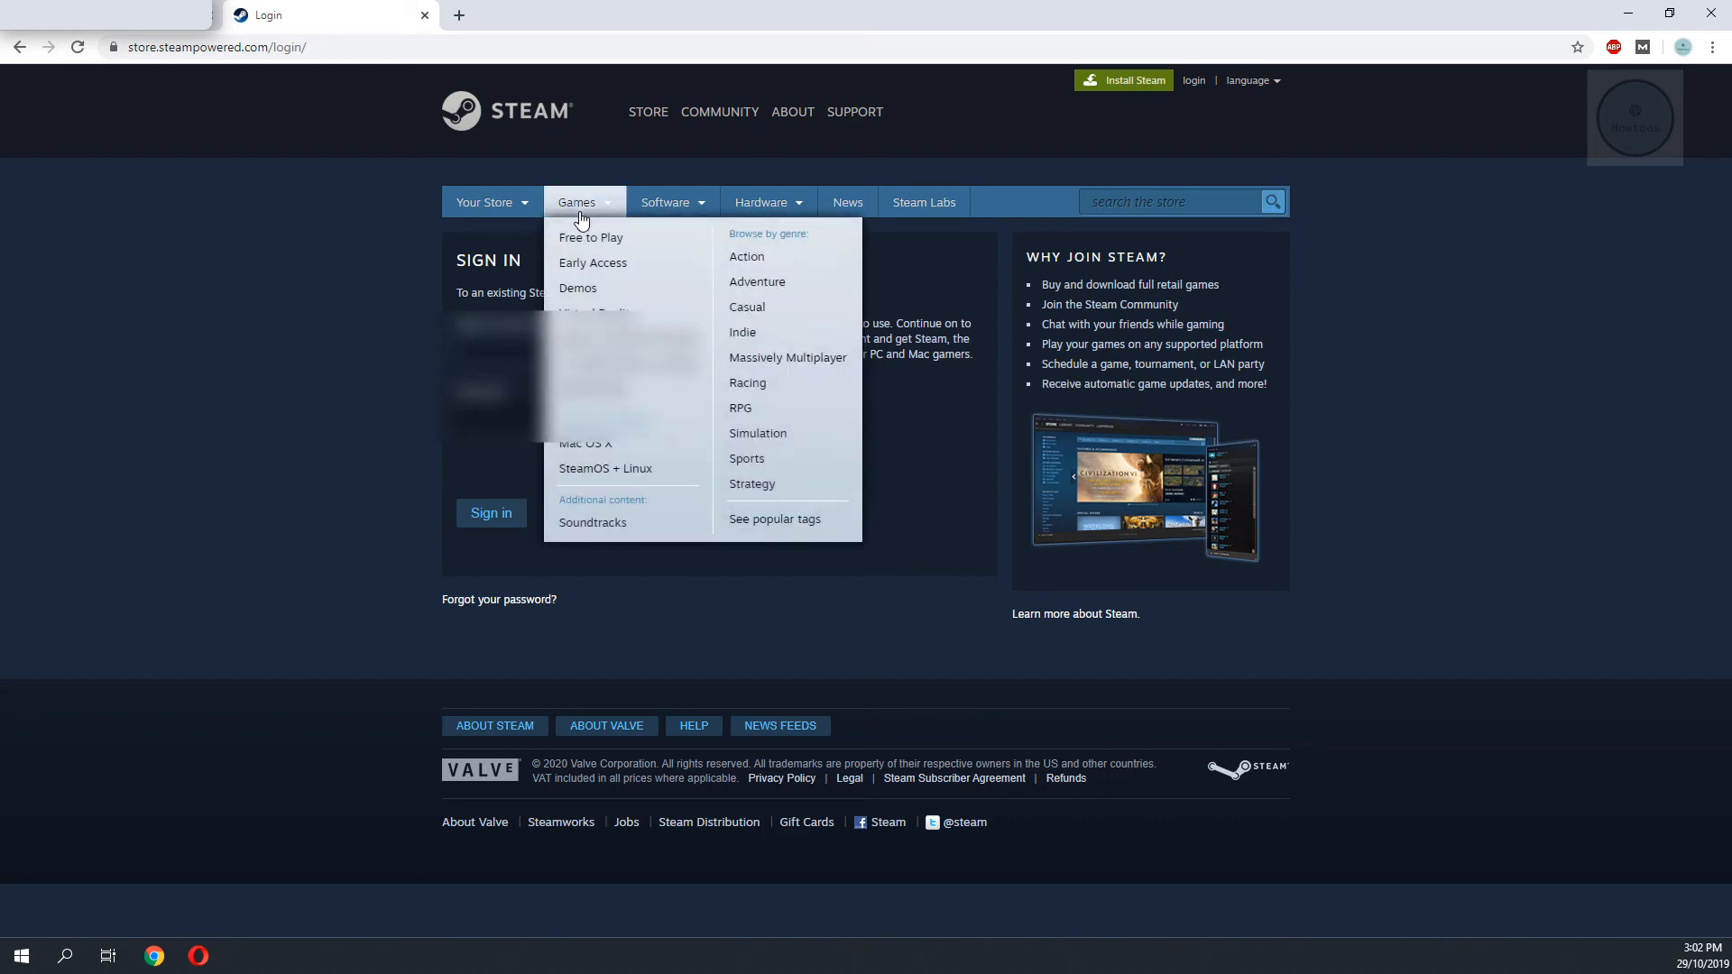
{"action": "left_click", "coordinate": [576, 205]}
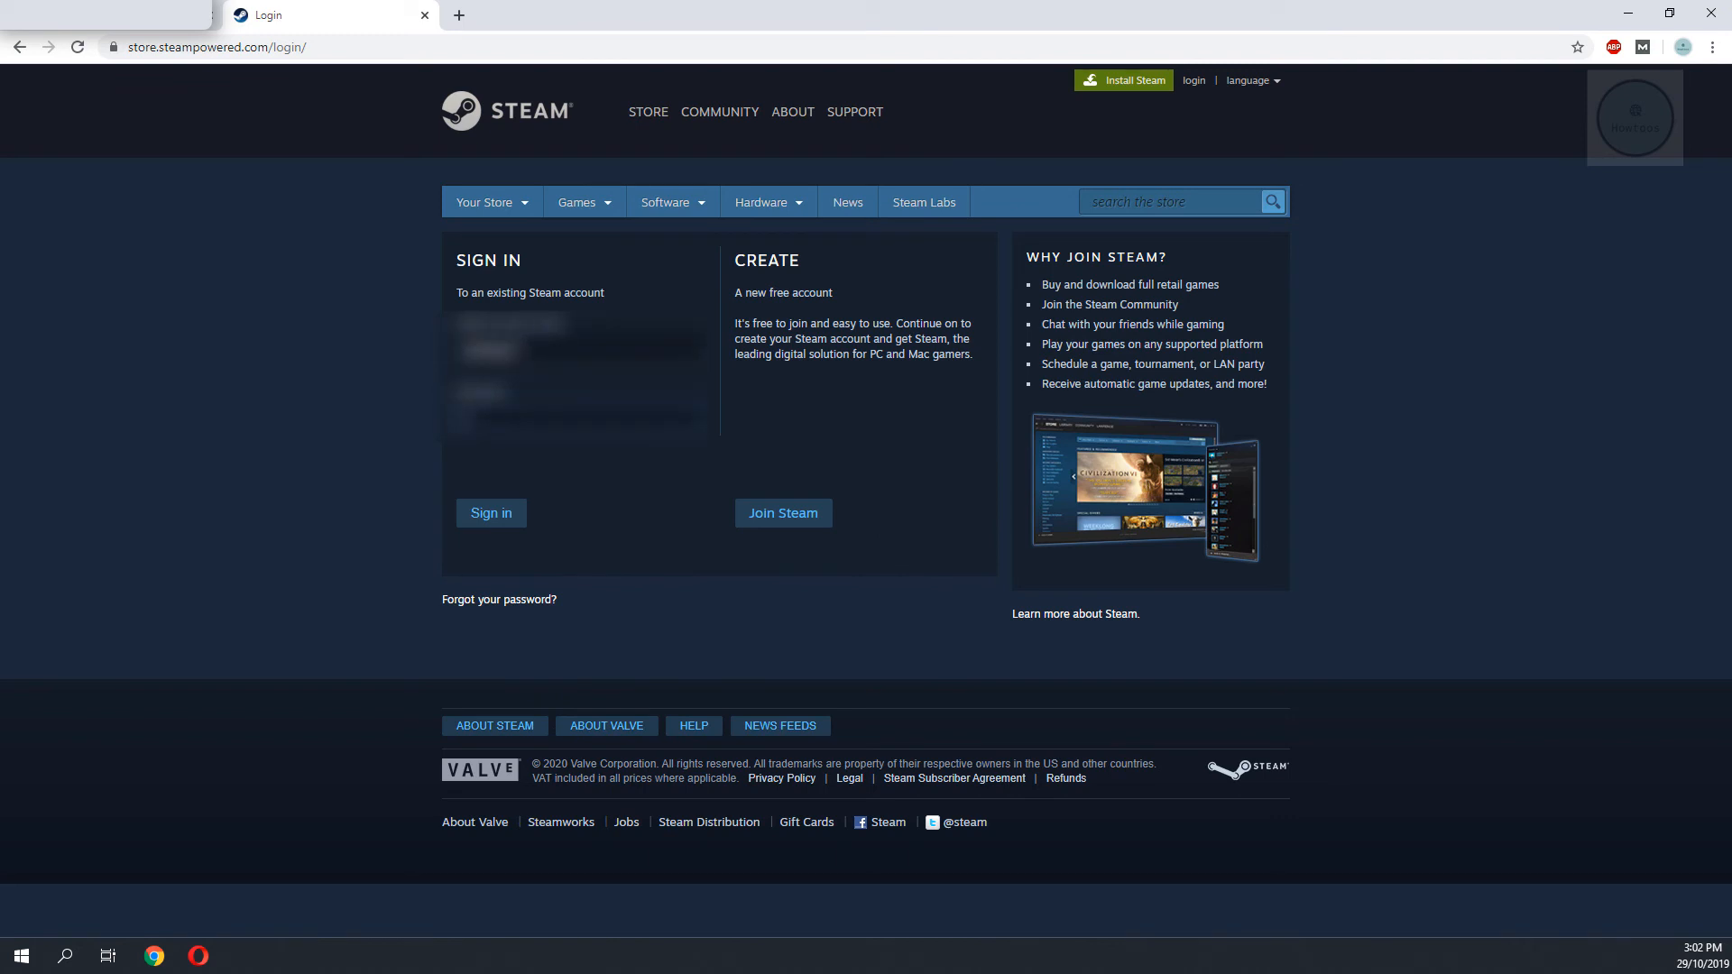
{"action": "left_click", "coordinate": [490, 513]}
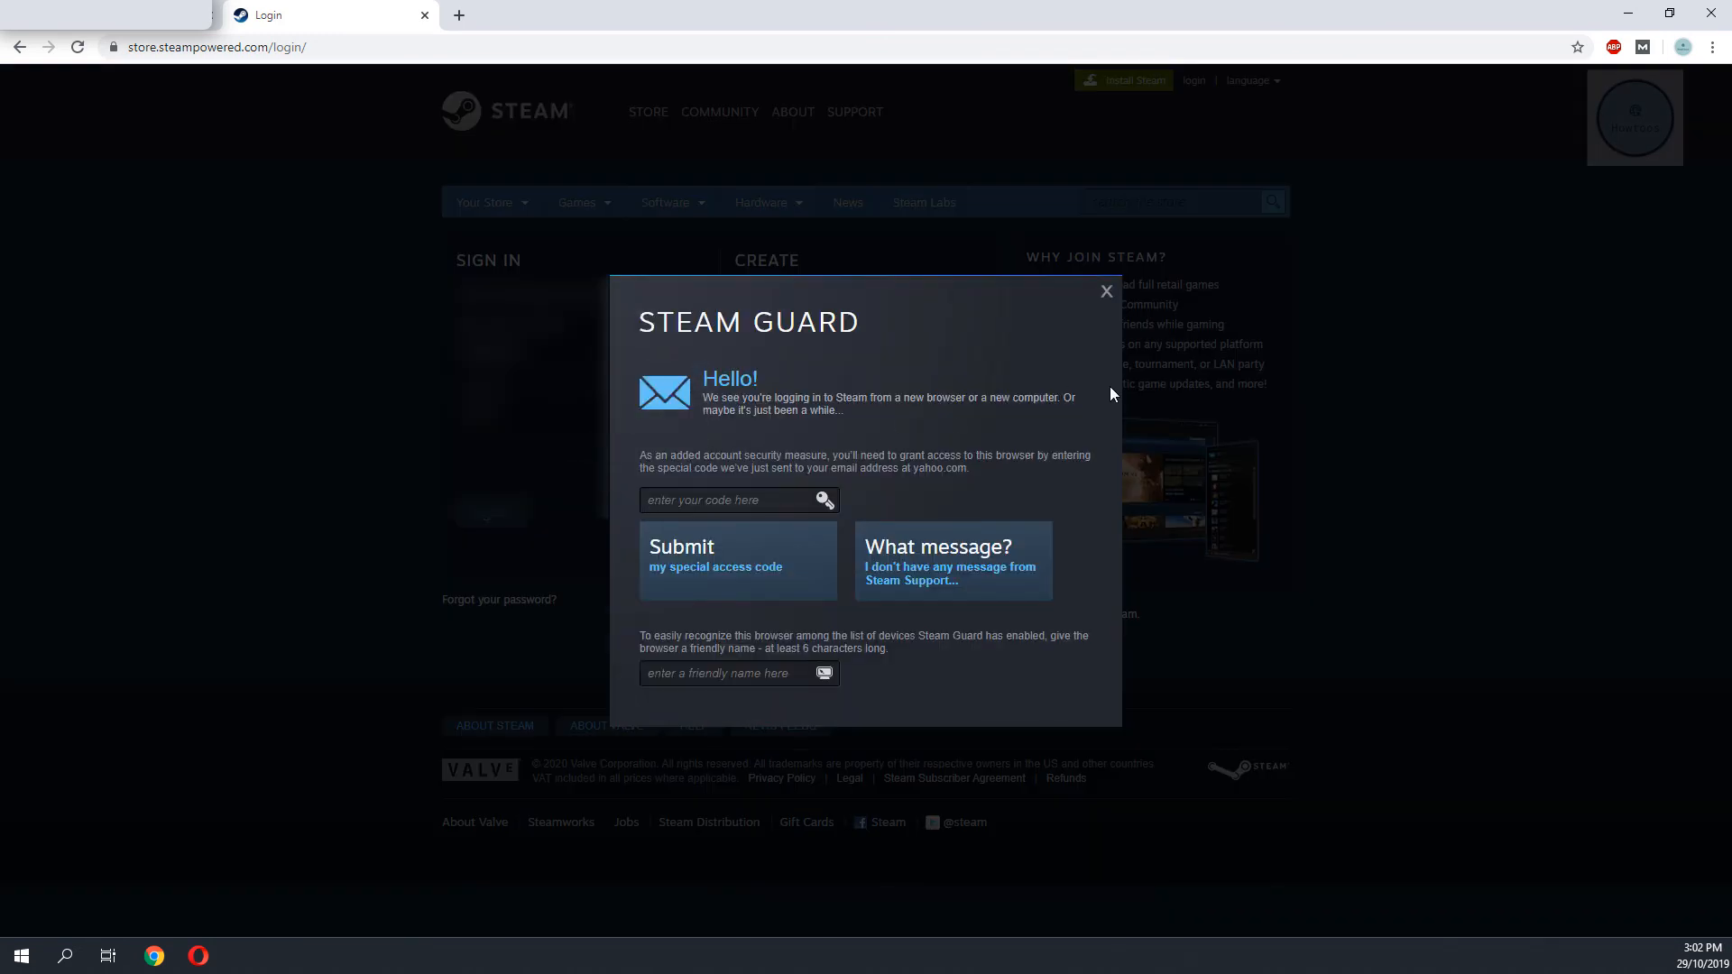
{"action": "mouse_move", "coordinate": [1113, 400]}
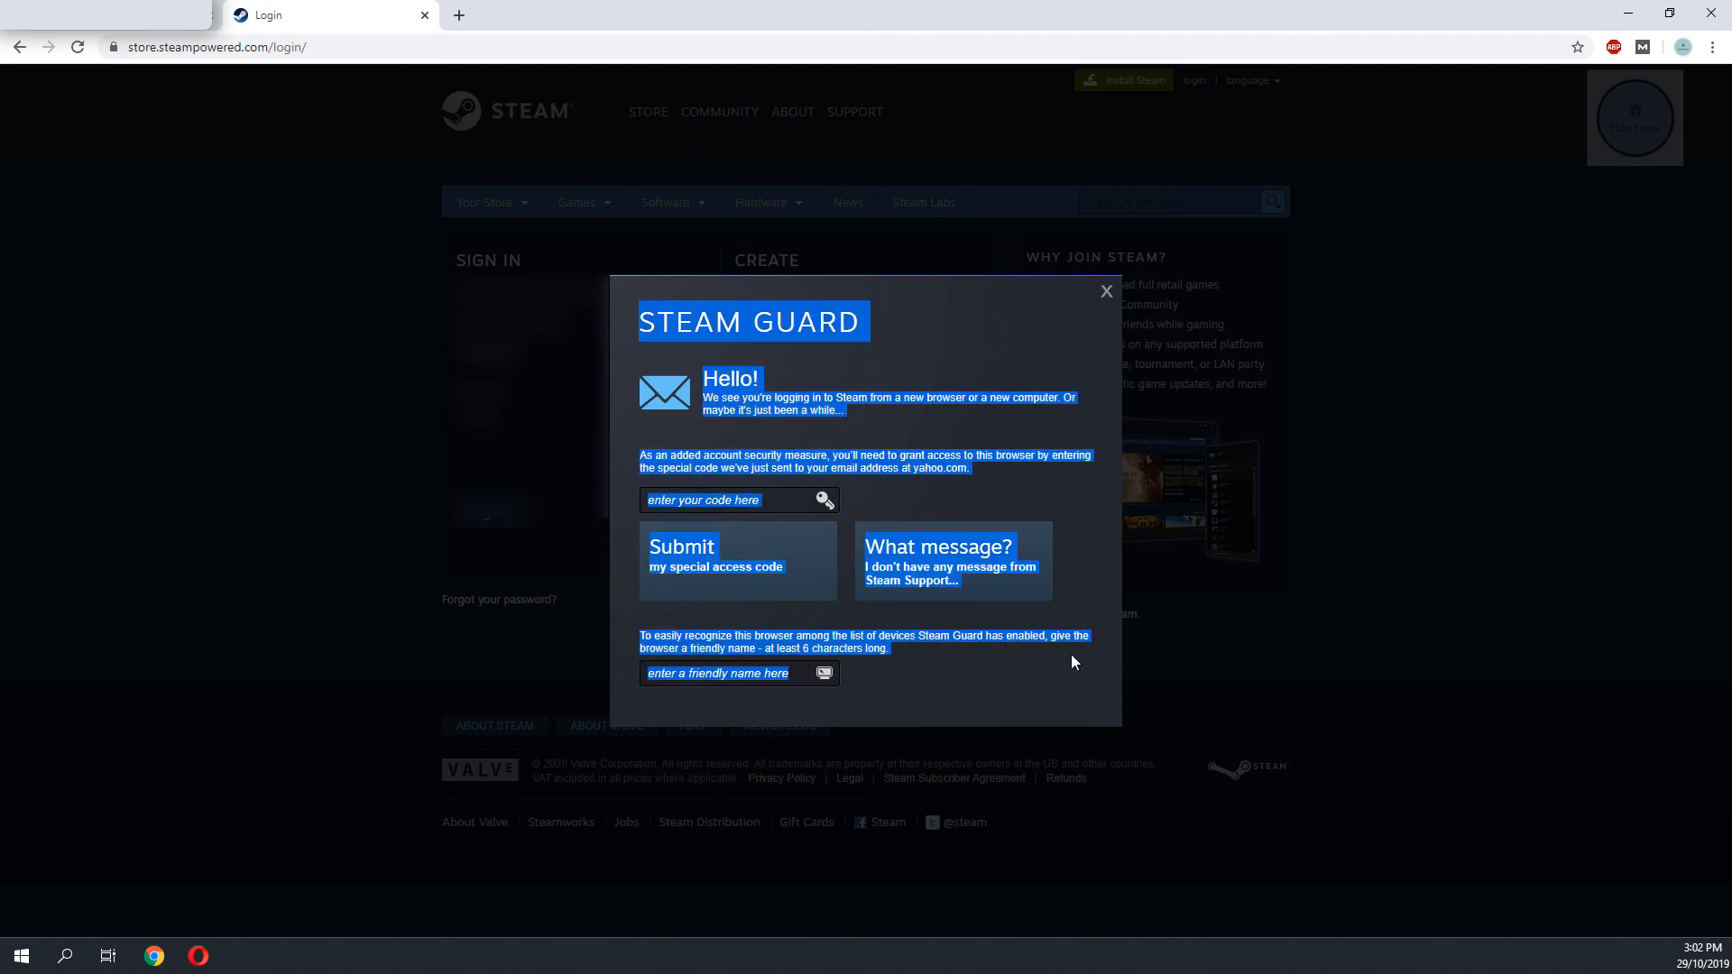
{"action": "mouse_move", "coordinate": [1022, 682]}
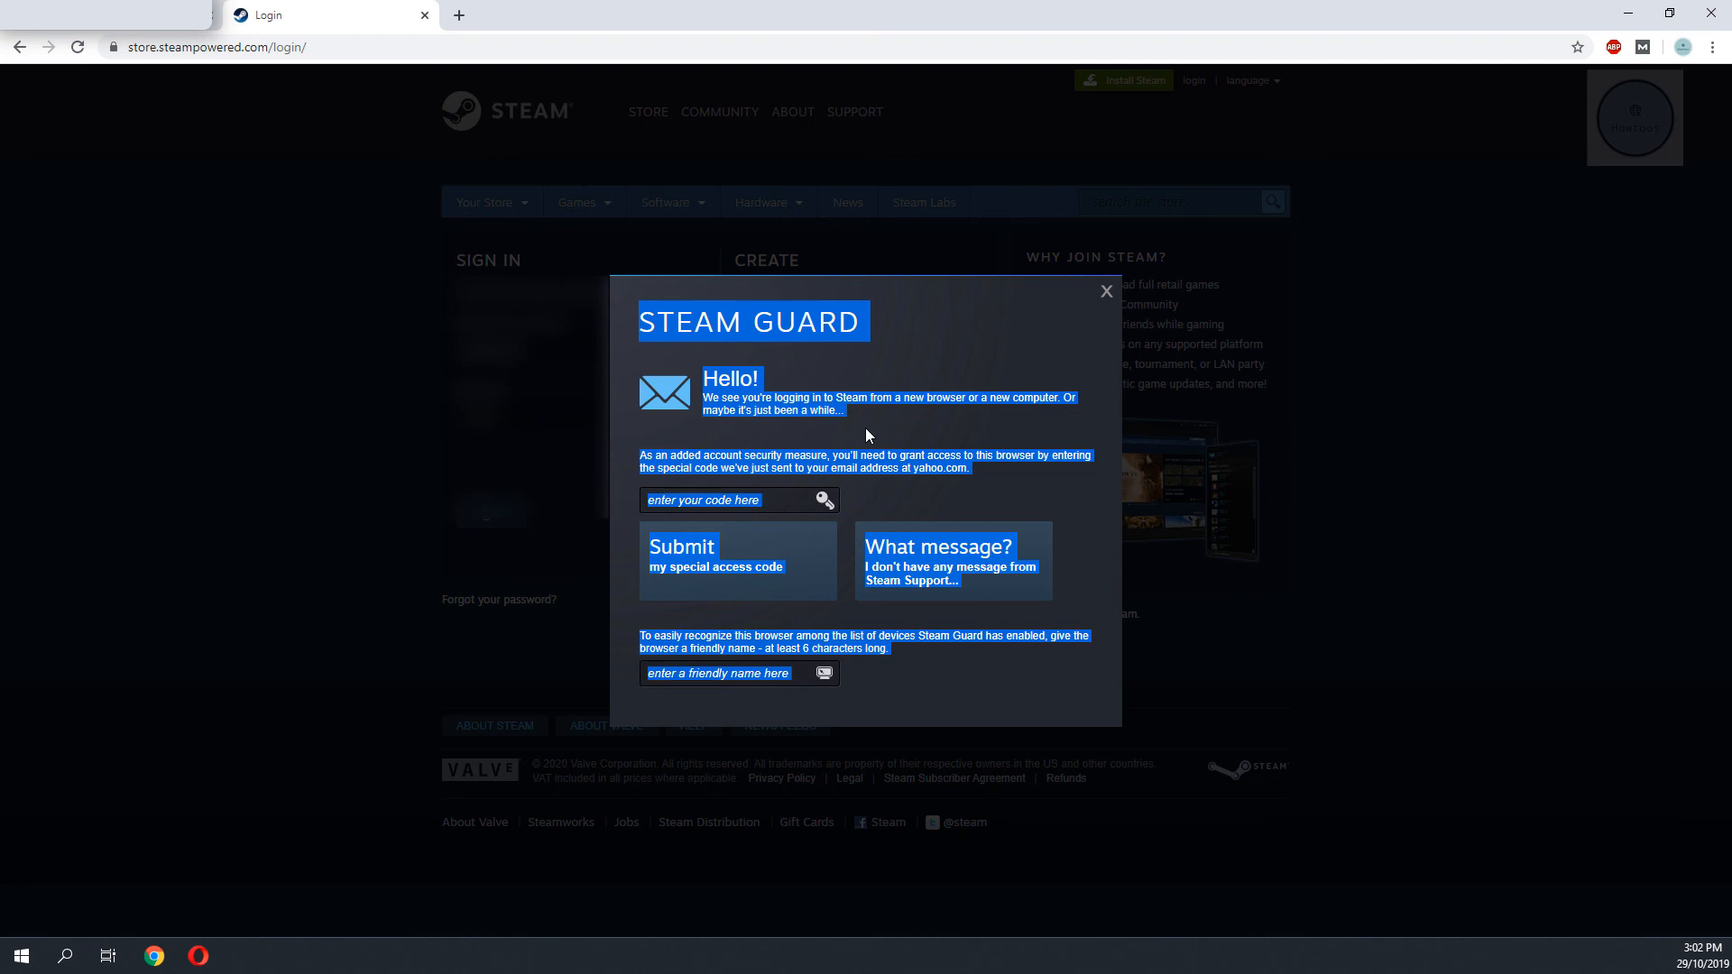
{"action": "left_click", "coordinate": [729, 520]}
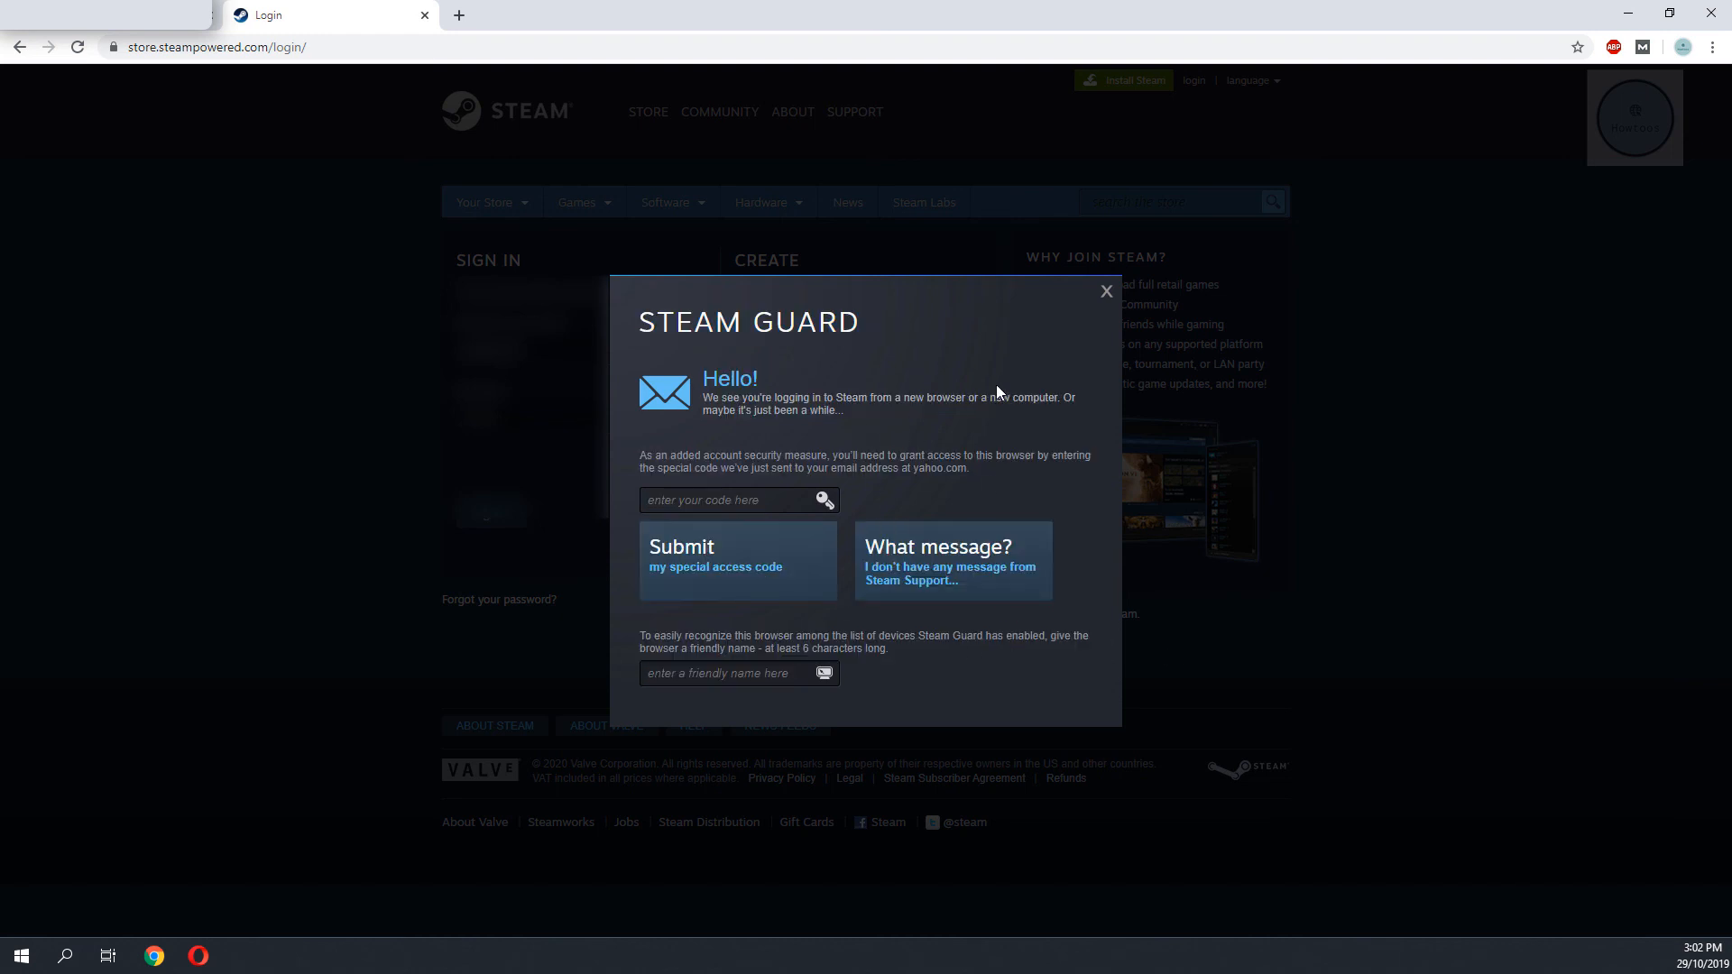
{"action": "mouse_move", "coordinate": [971, 552]}
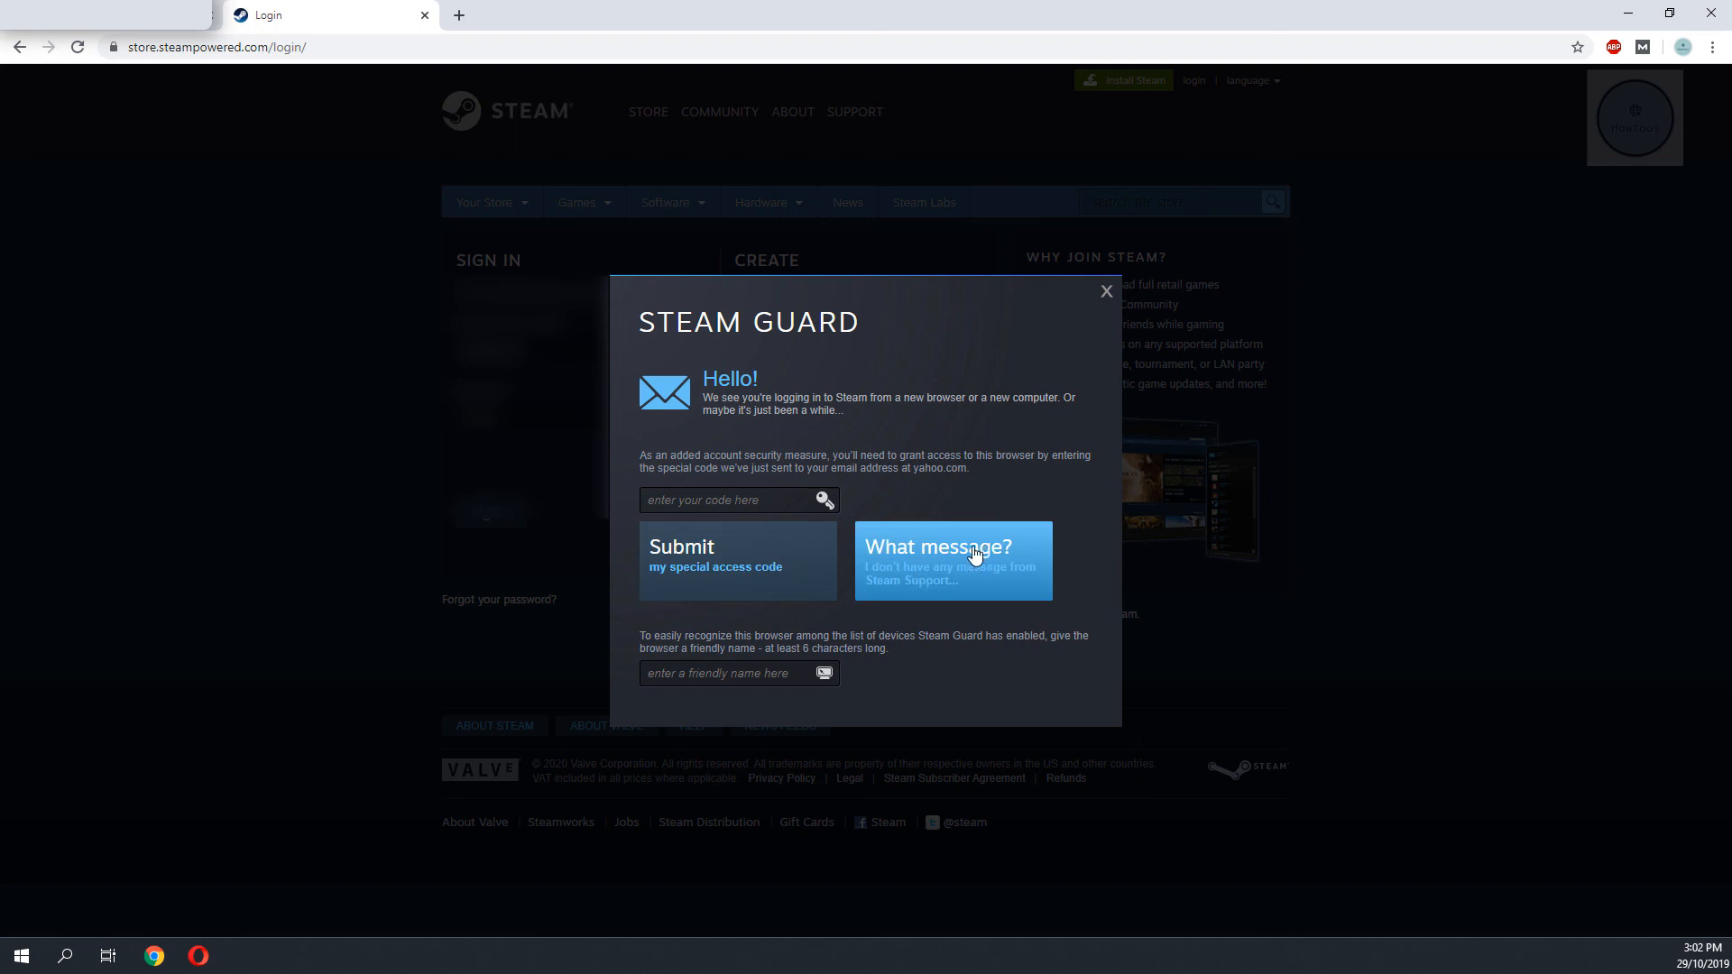
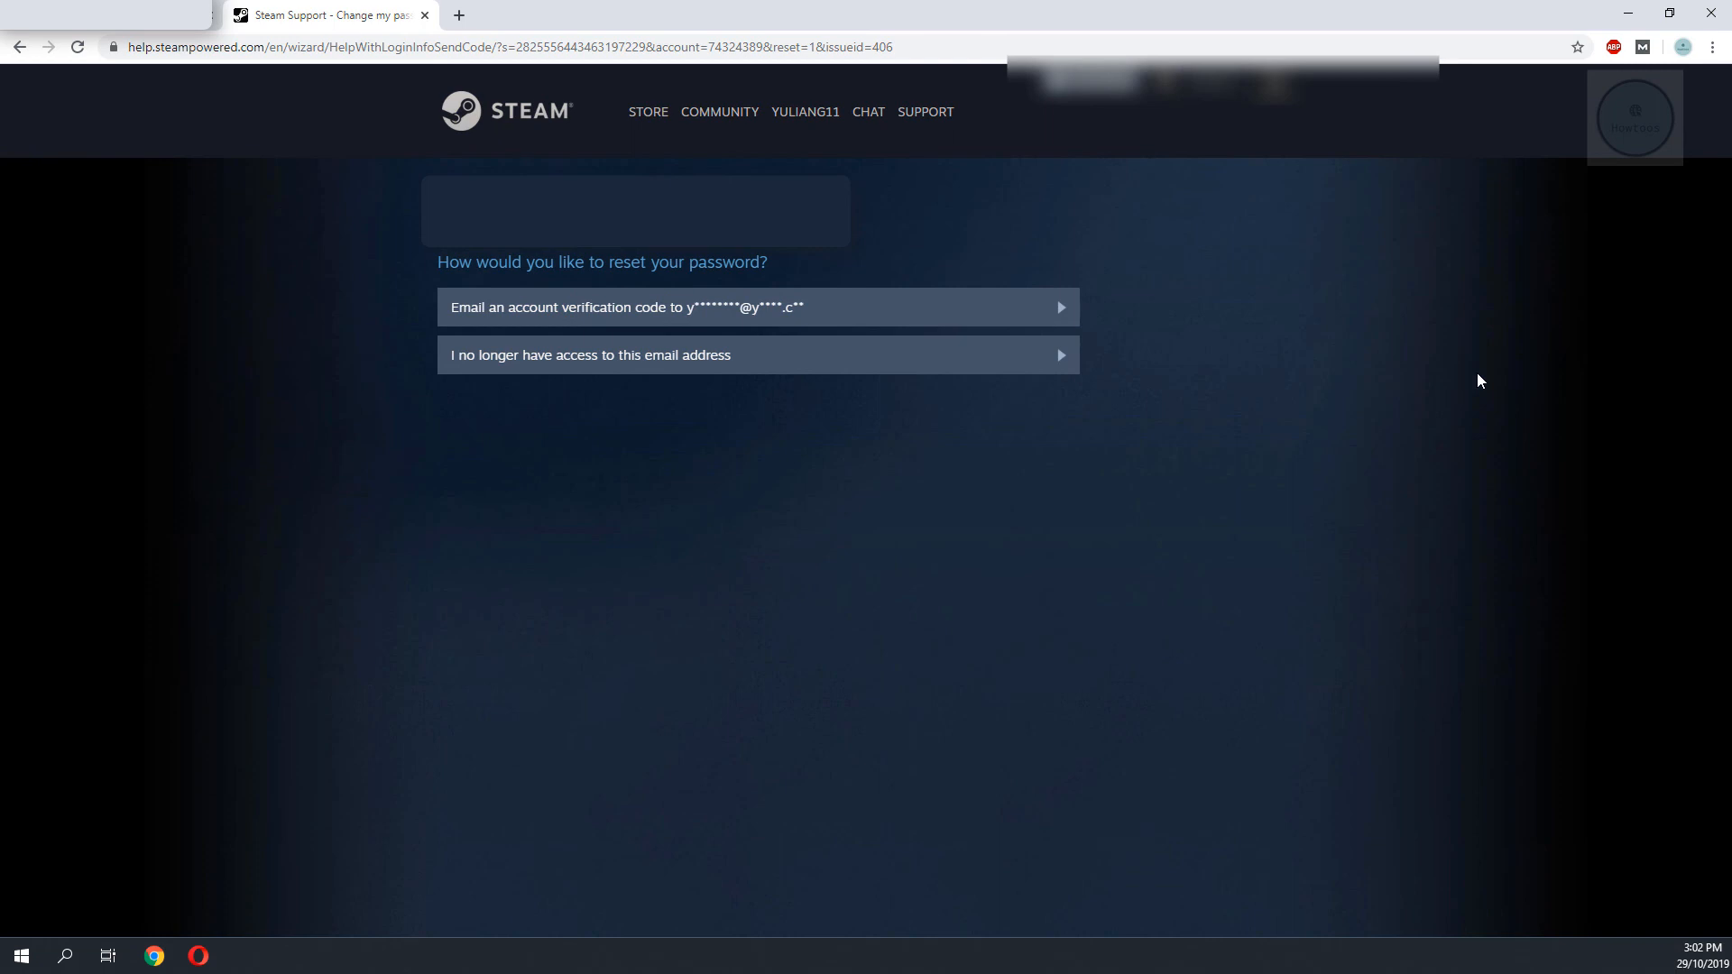
Step: Choose email verification and begin entering the new account password
{"action": "left_click", "coordinate": [758, 306]}
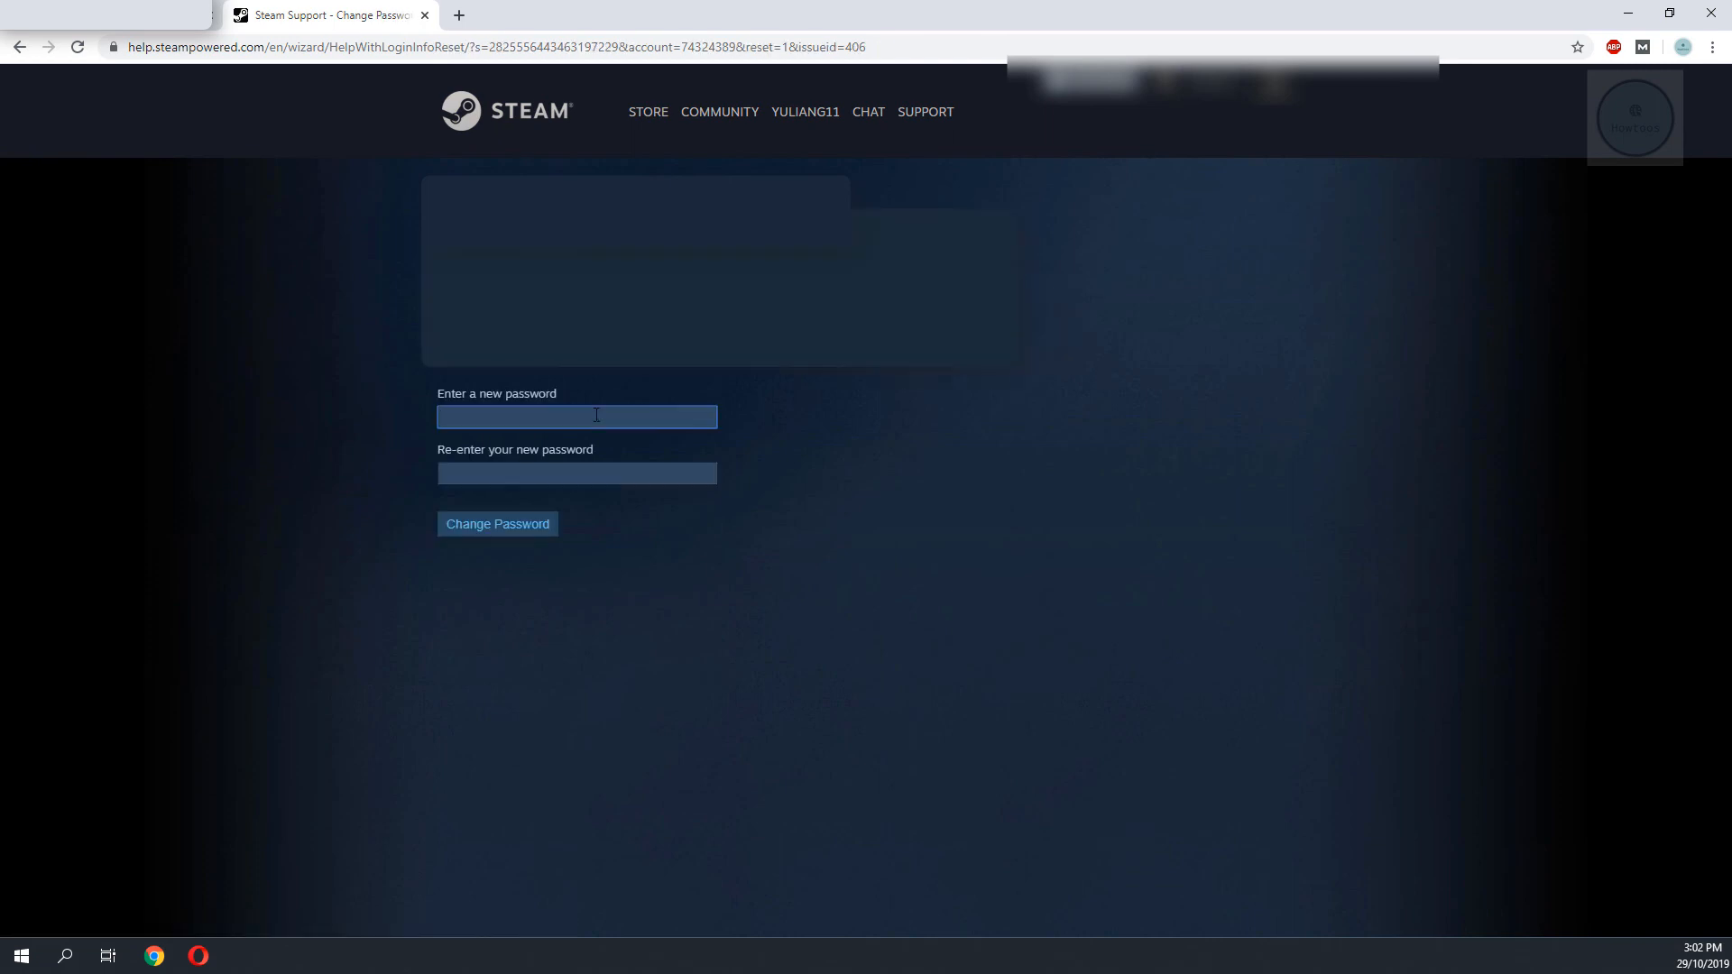
{"action": "left_click", "coordinate": [498, 524]}
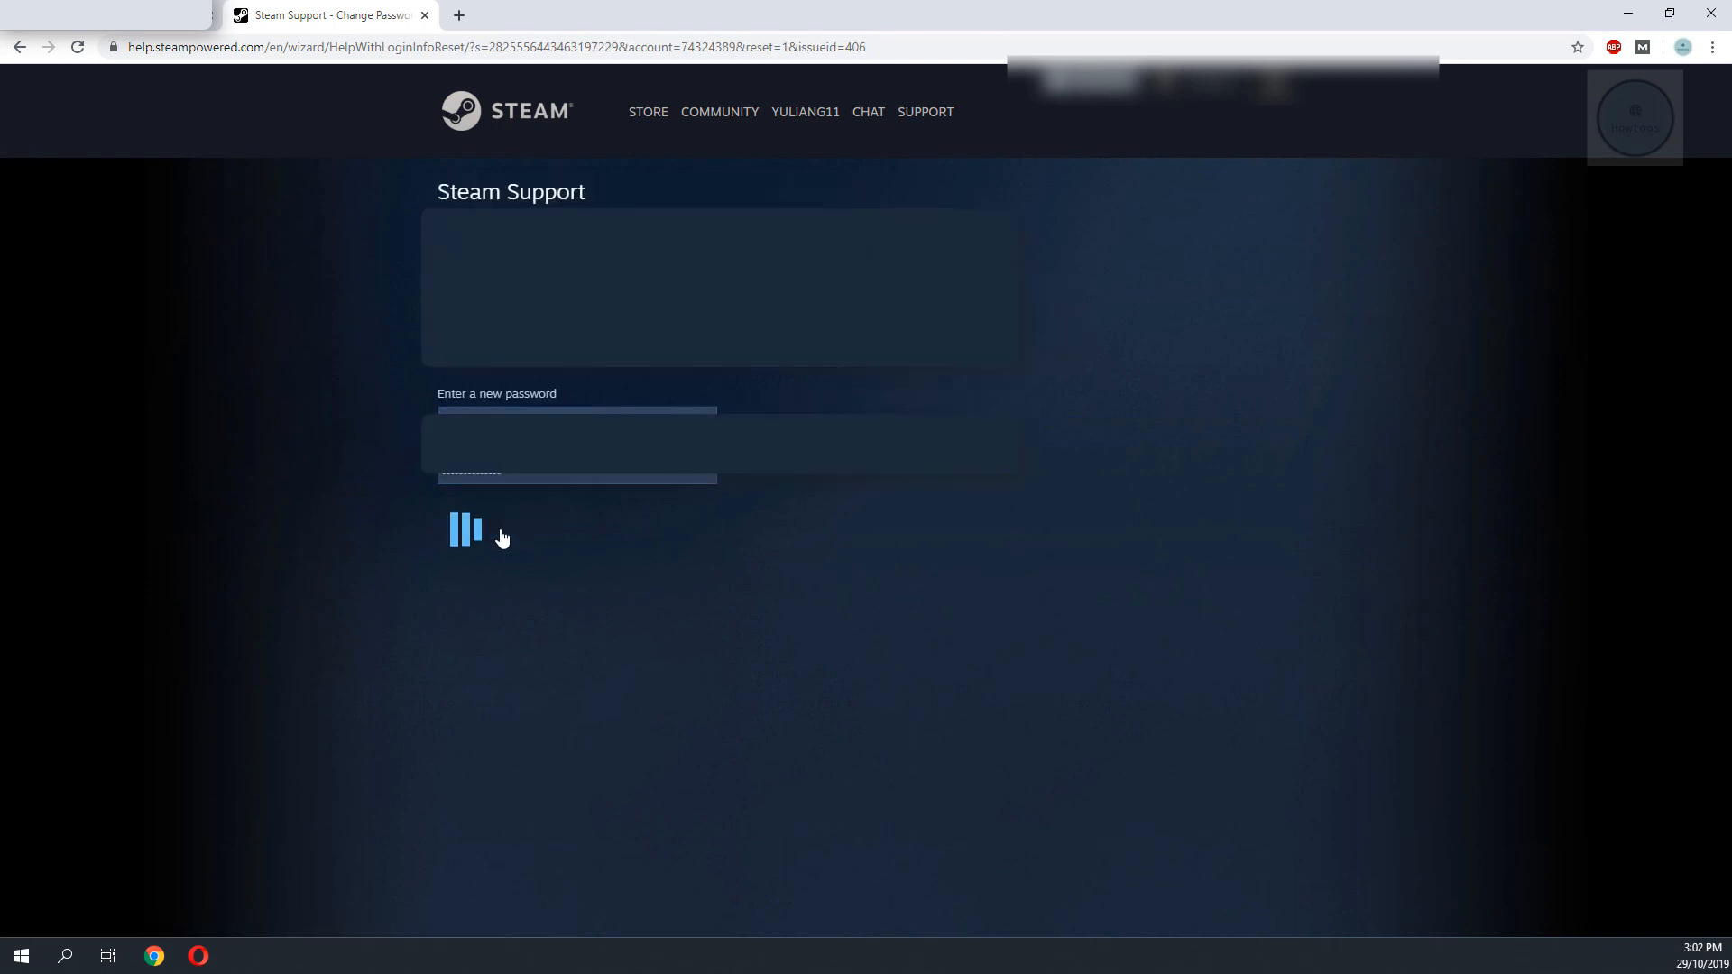